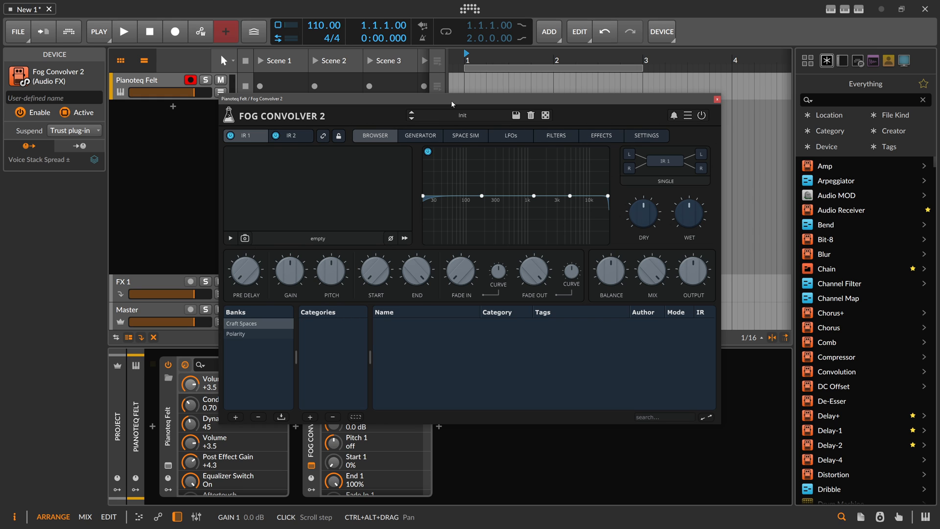
Open the Space Sim tab of Fog Convolver 2.
left_click(464, 135)
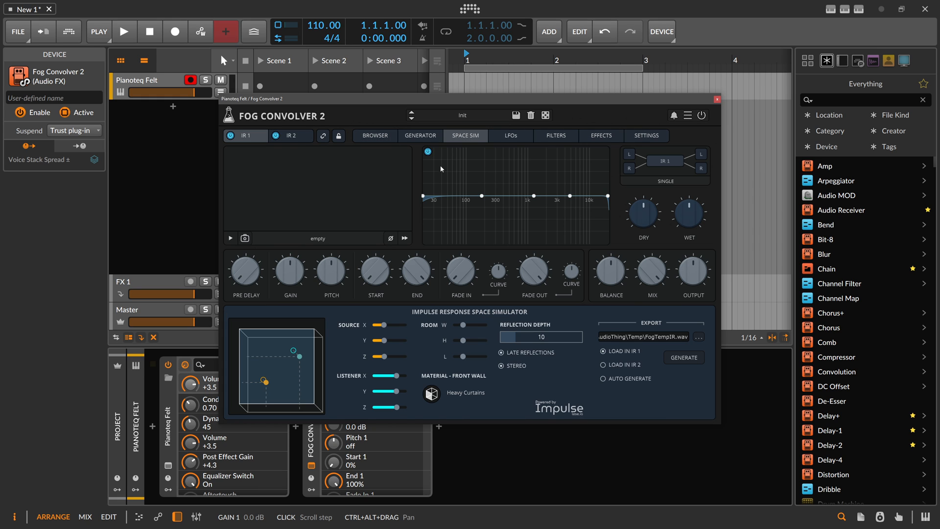
mouse_move(433, 232)
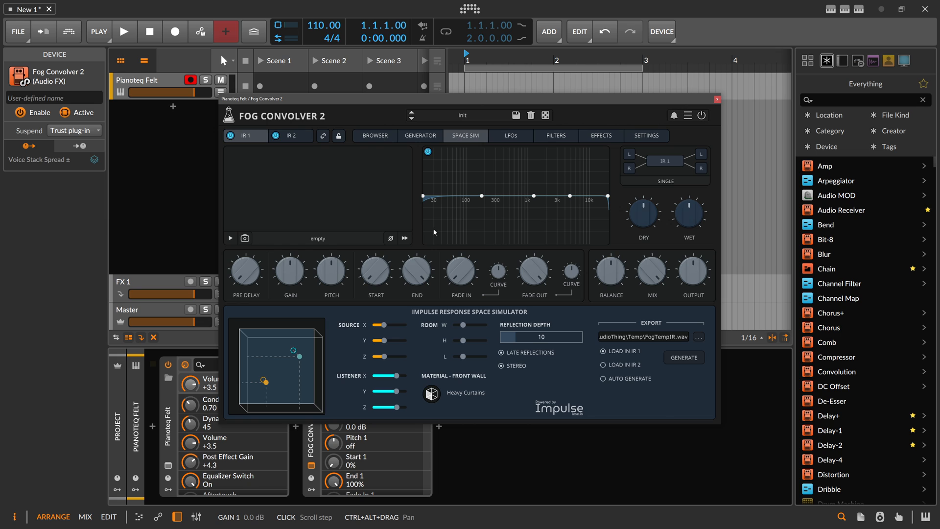
mouse_move(574, 418)
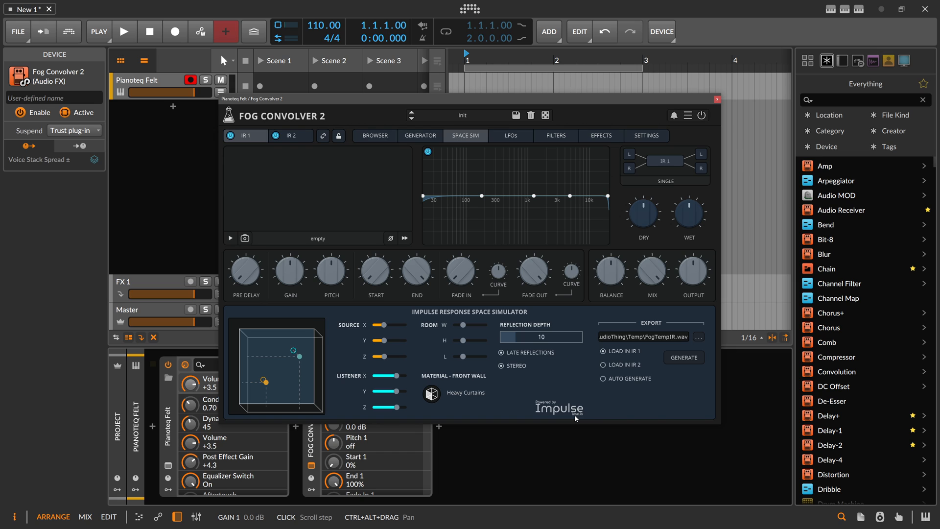
mouse_move(580, 419)
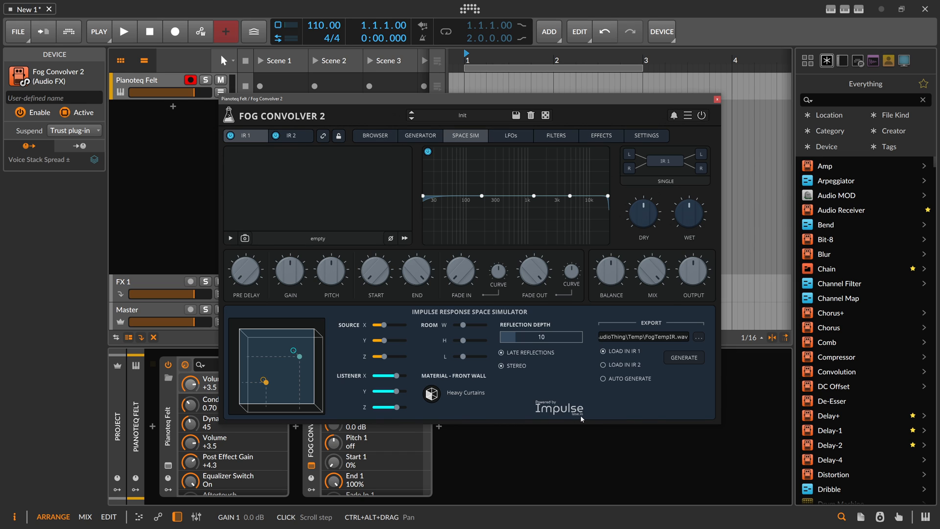
mouse_move(577, 419)
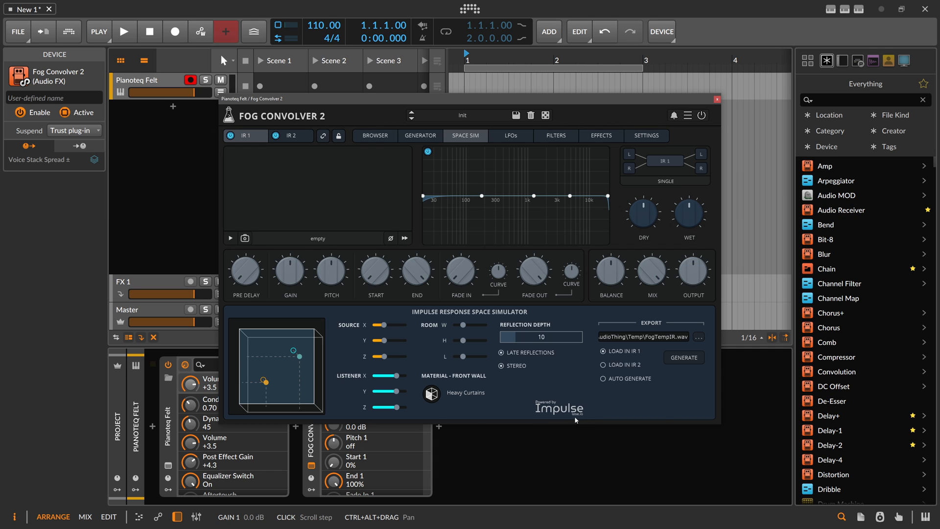
mouse_move(420, 356)
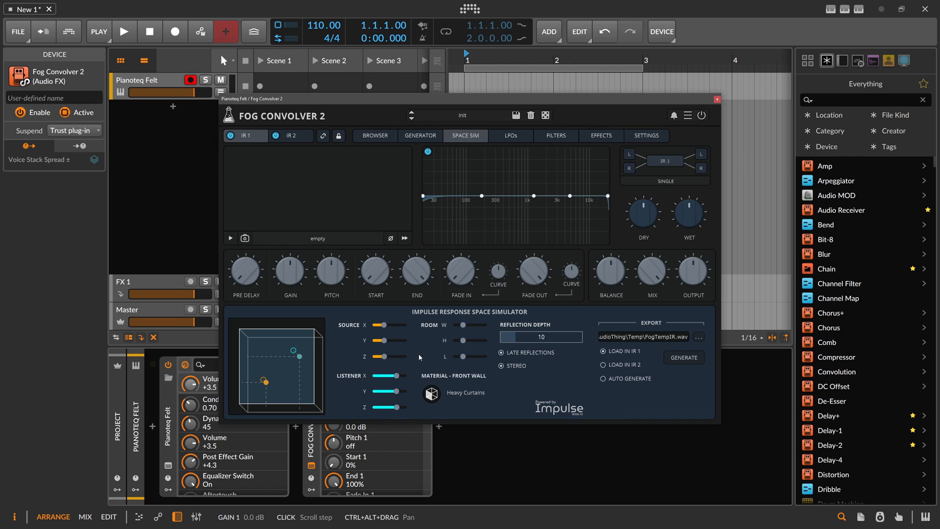
mouse_move(409, 353)
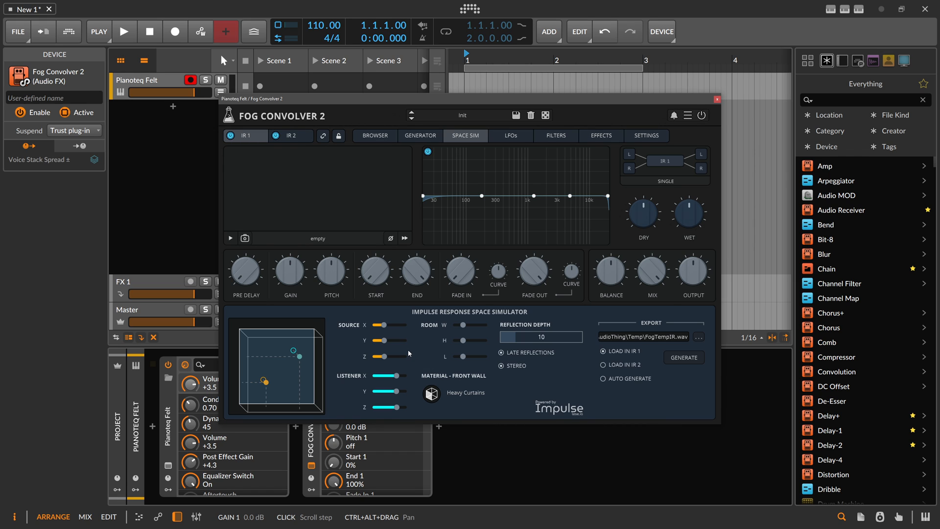
mouse_move(456, 340)
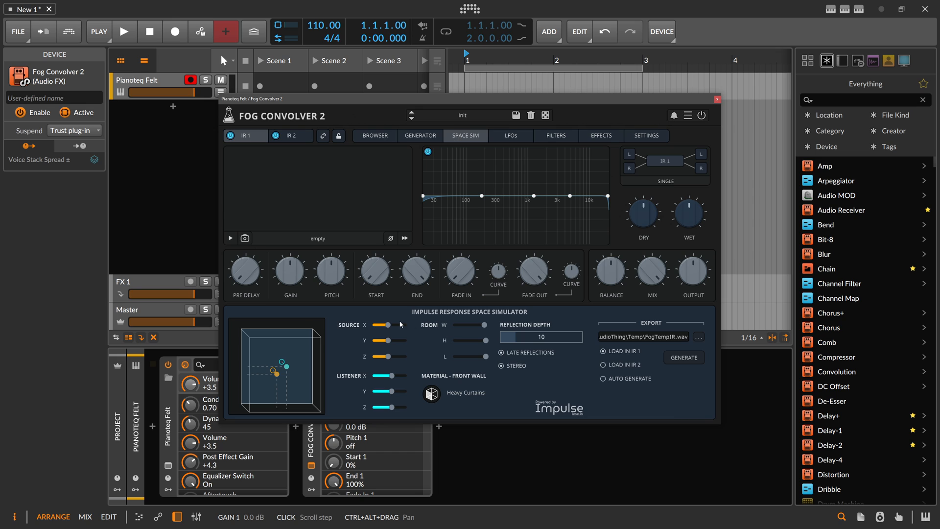
Drag the sound source point to a far corner of the room diagram.
left_click_drag(285, 366, 261, 399)
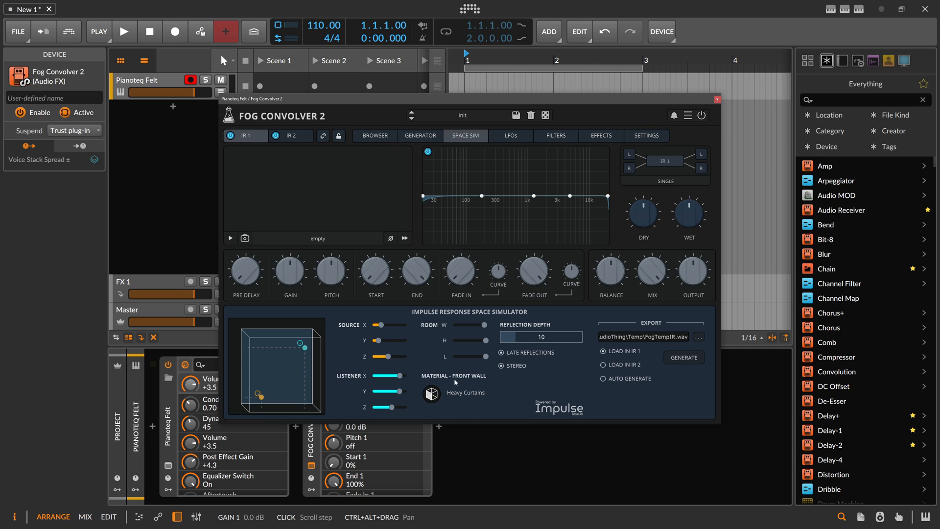
mouse_move(478, 395)
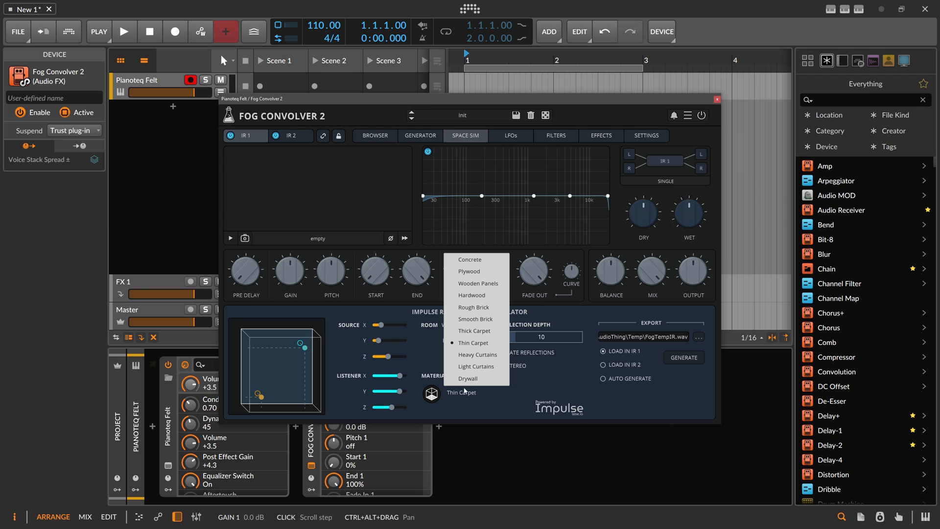
Select Right Wall as the material target and give it Wooden Panels.
left_click(477, 353)
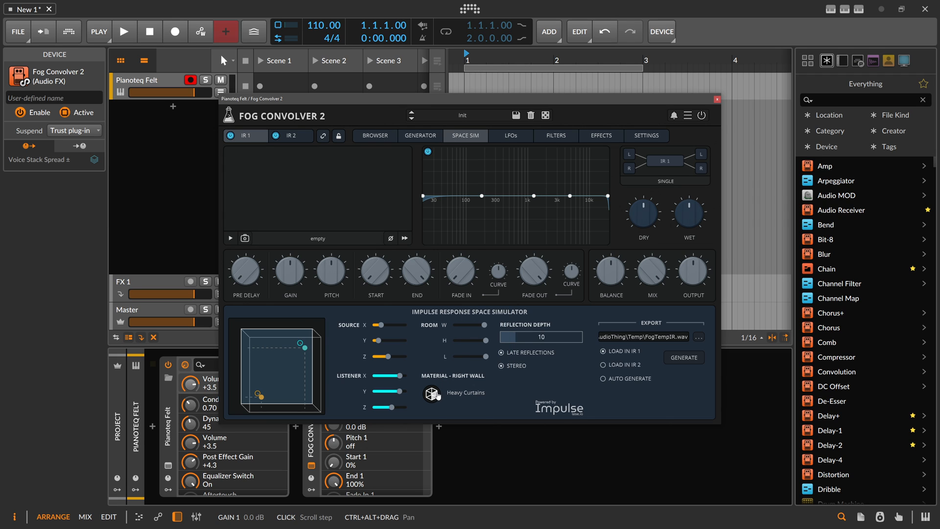
left_click(430, 392)
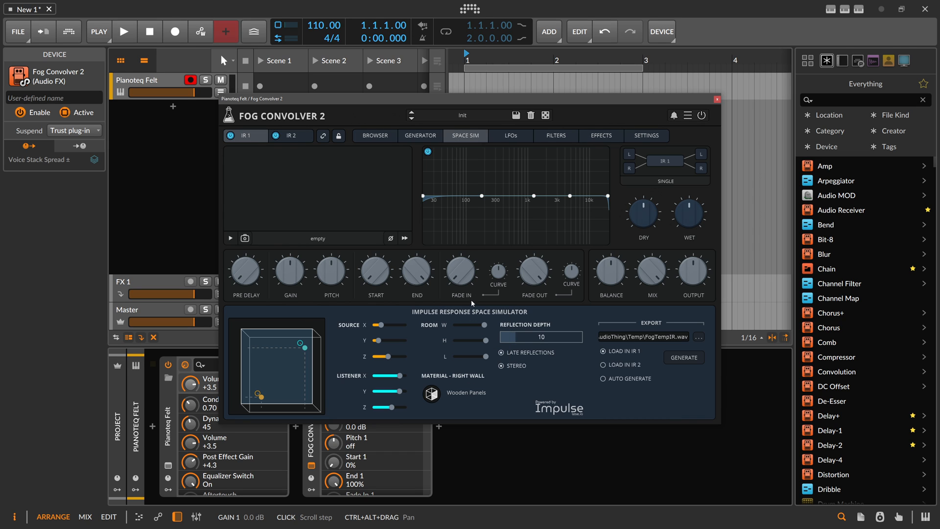
mouse_move(305, 352)
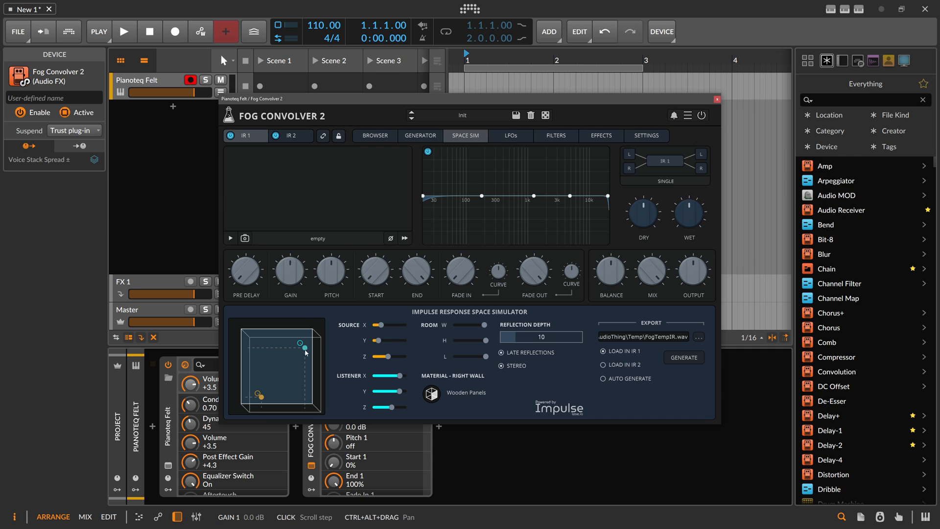
mouse_move(285, 363)
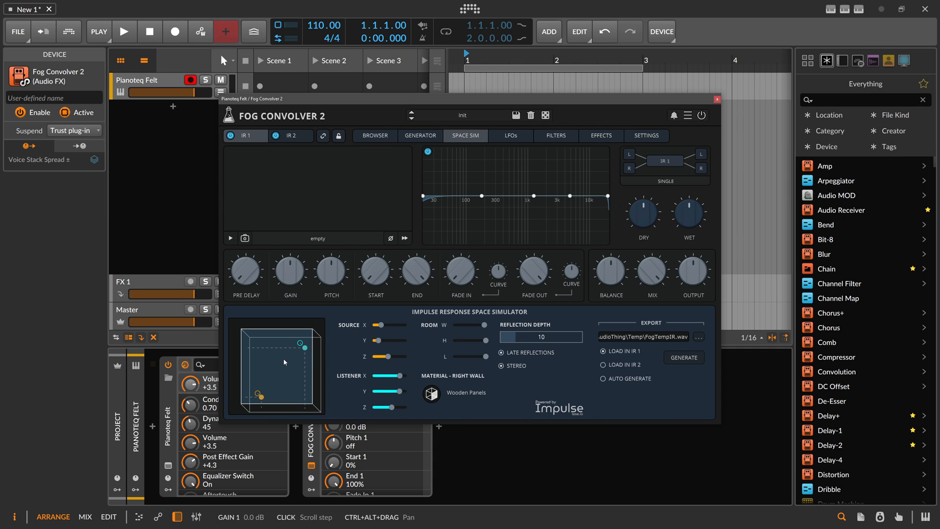
mouse_move(284, 361)
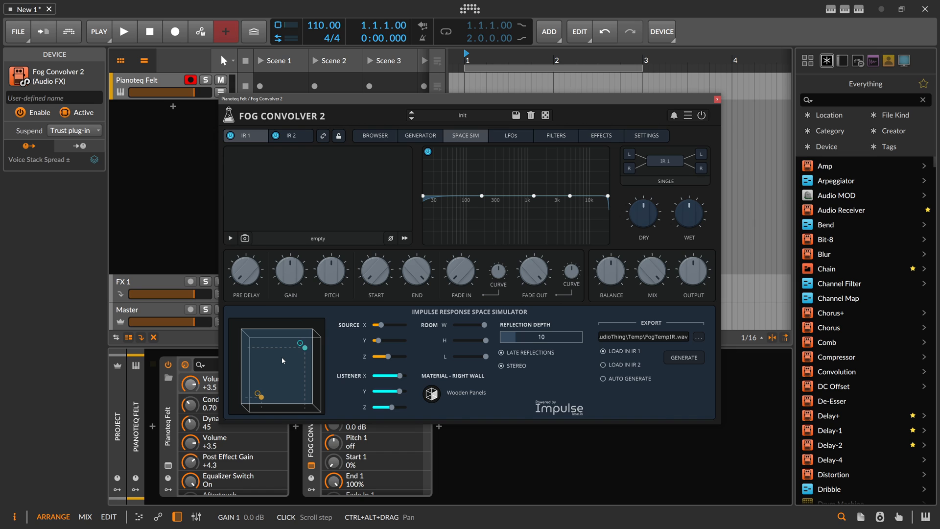
mouse_move(519, 355)
type("25")
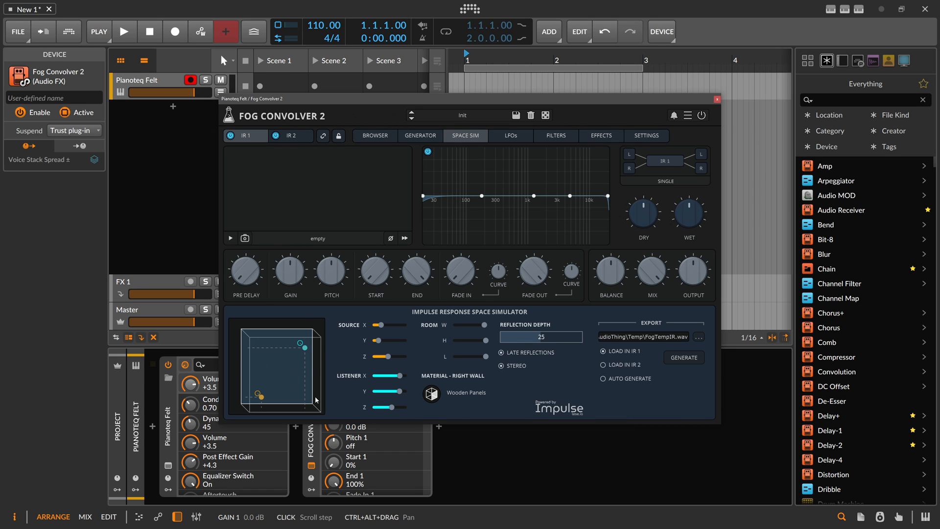
mouse_move(310, 371)
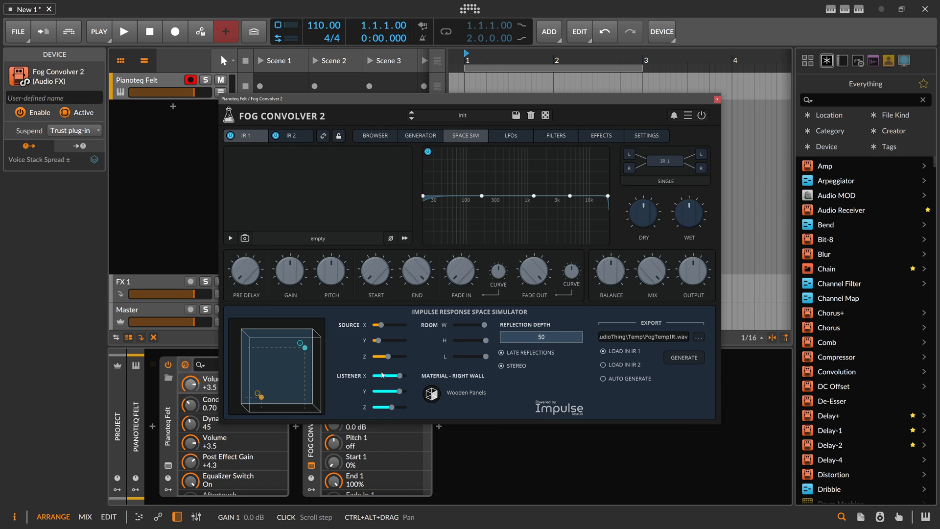
Generate the room IR into IR 1, then raise the Wet level and lower Dry.
left_click(601, 351)
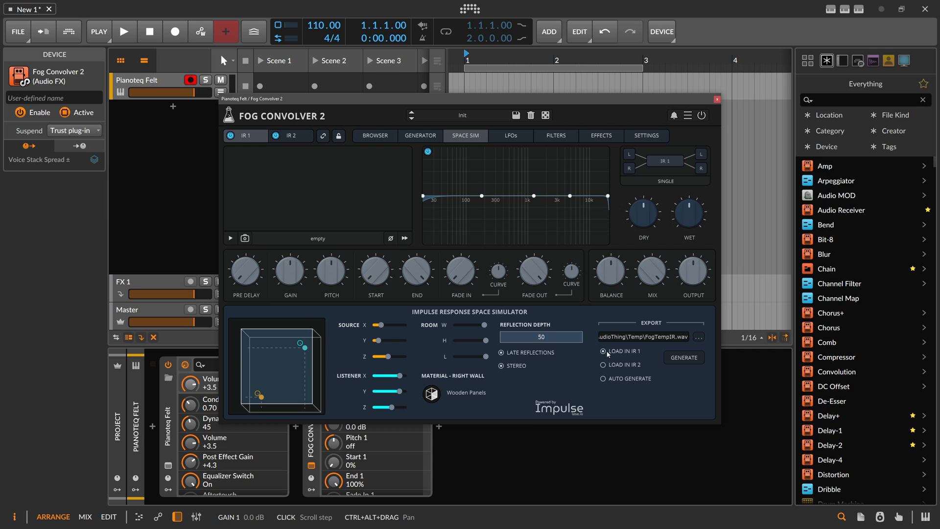
mouse_move(631, 356)
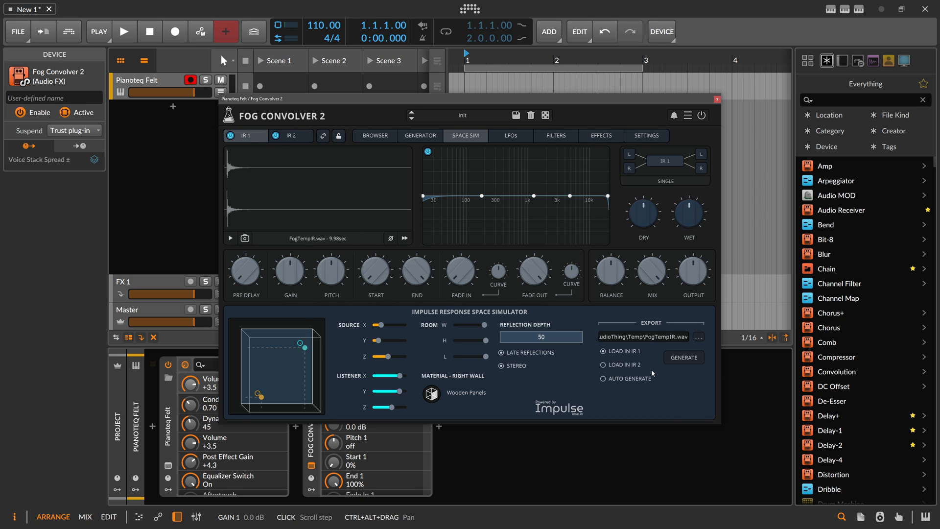
mouse_move(236, 177)
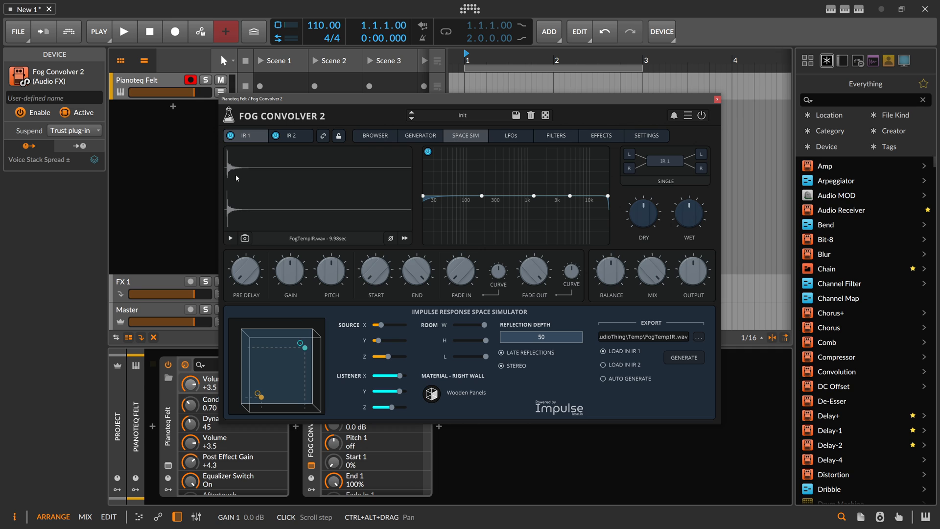
mouse_move(638, 221)
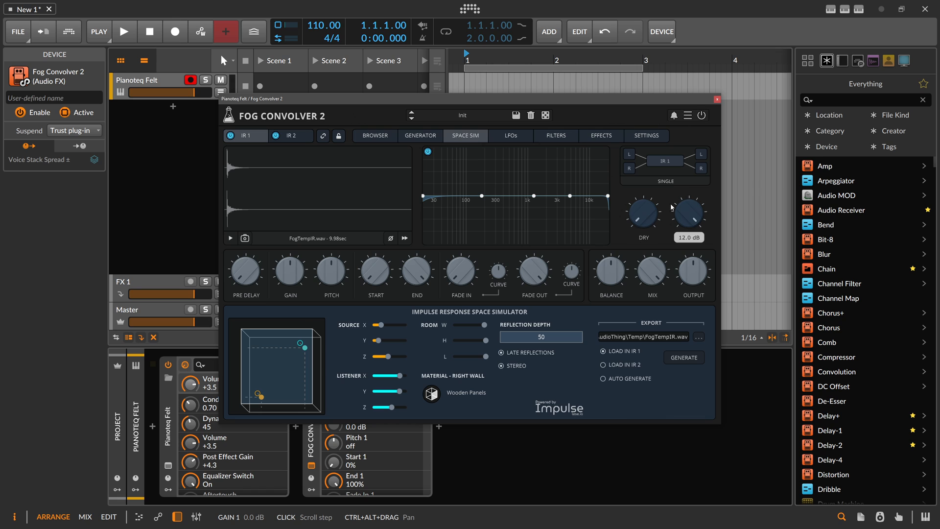
left_click_drag(688, 213, 688, 222)
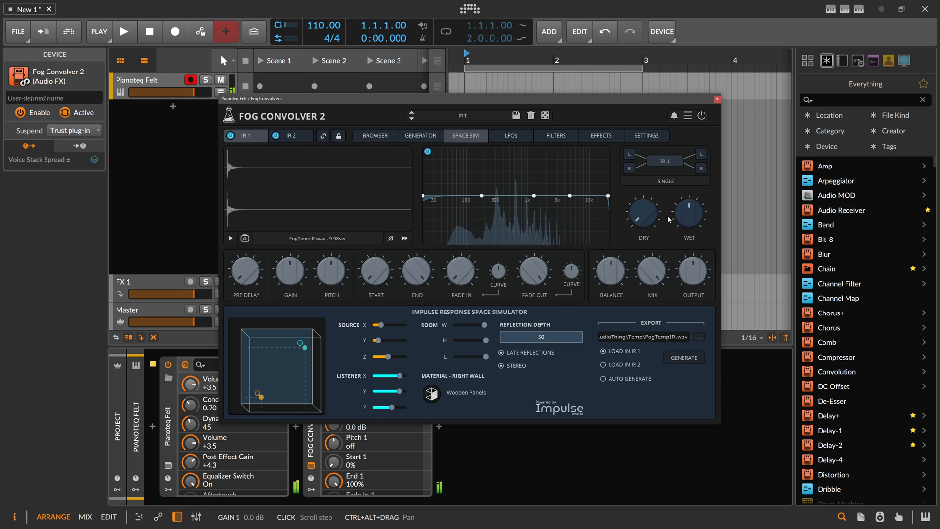
left_click_drag(689, 212, 695, 203)
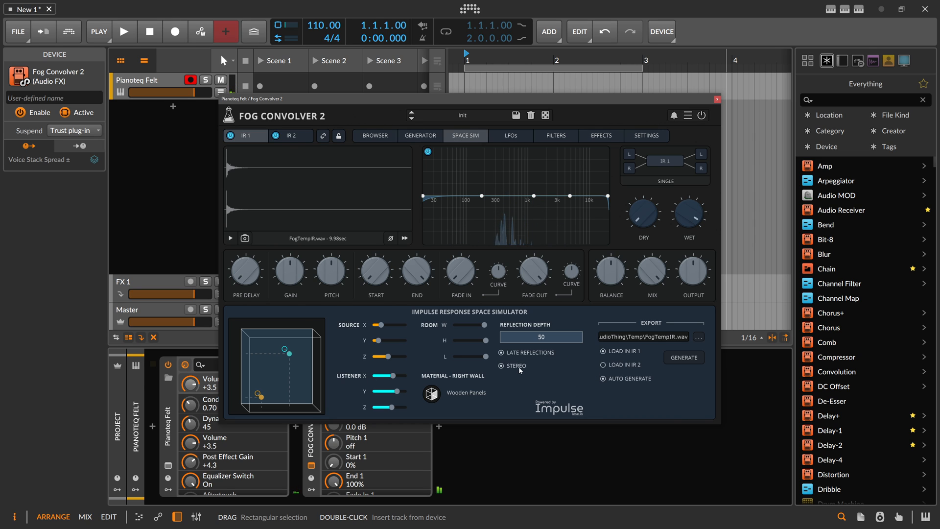
mouse_move(478, 335)
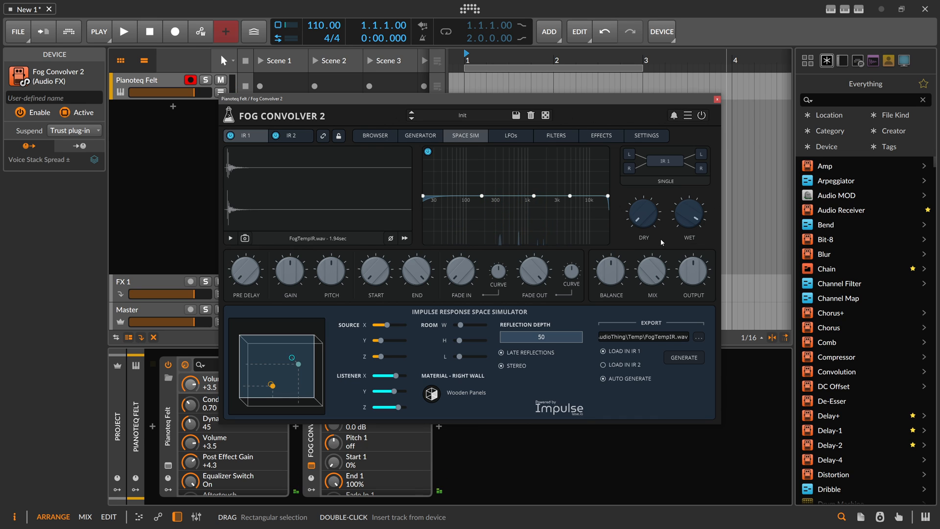
mouse_move(288, 184)
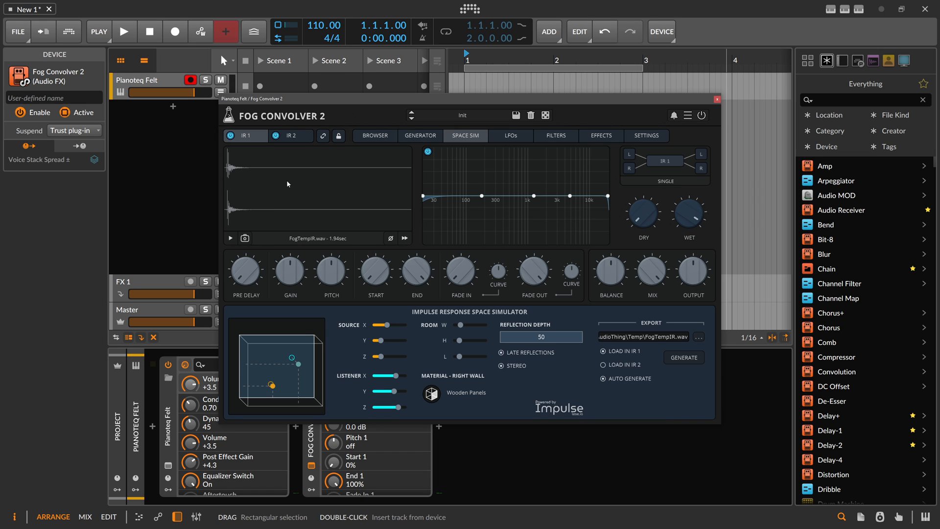
mouse_move(241, 163)
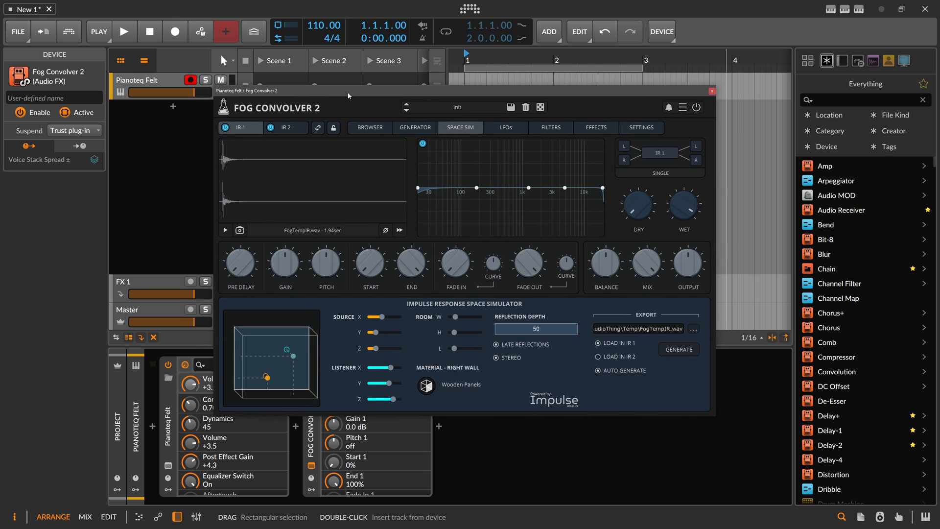
mouse_move(547, 414)
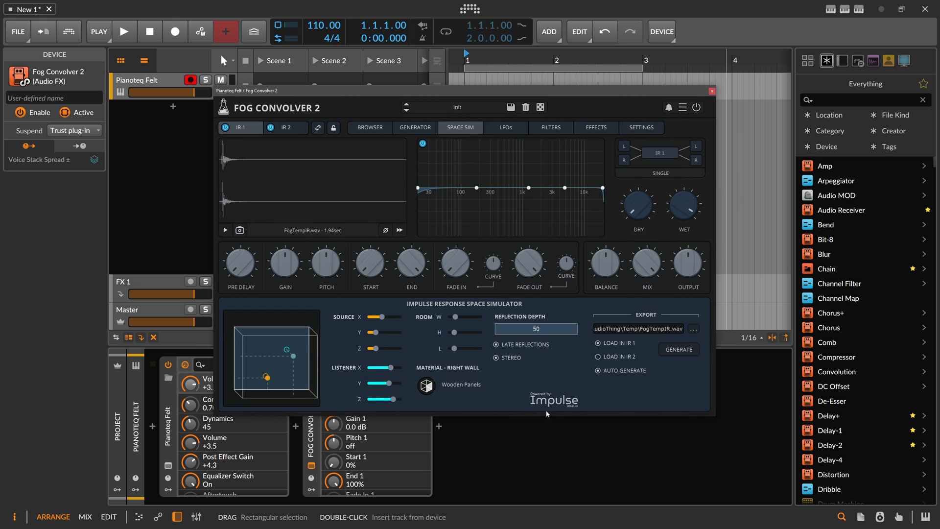
mouse_move(590, 363)
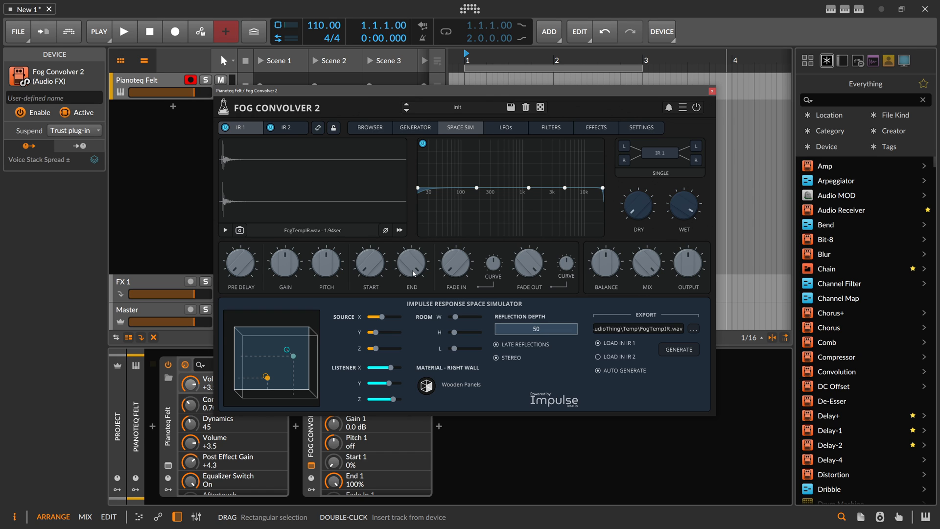
mouse_move(252, 173)
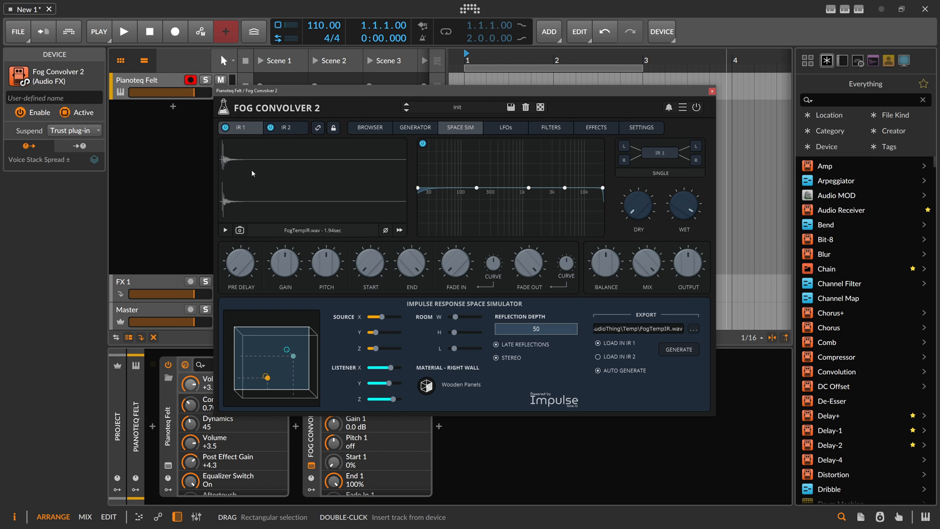
Export the impulse response as WAV into the FogConvolver folder under a new file name.
left_click(682, 107)
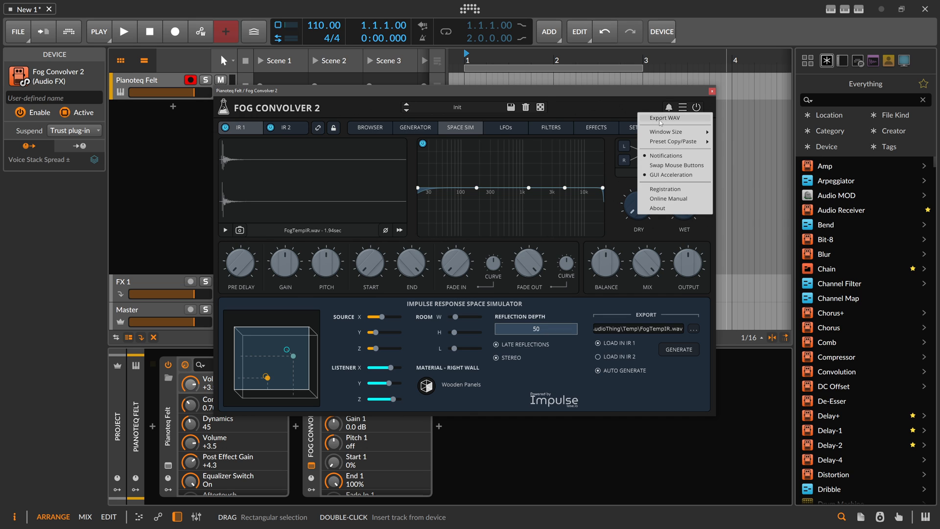
left_click(664, 117)
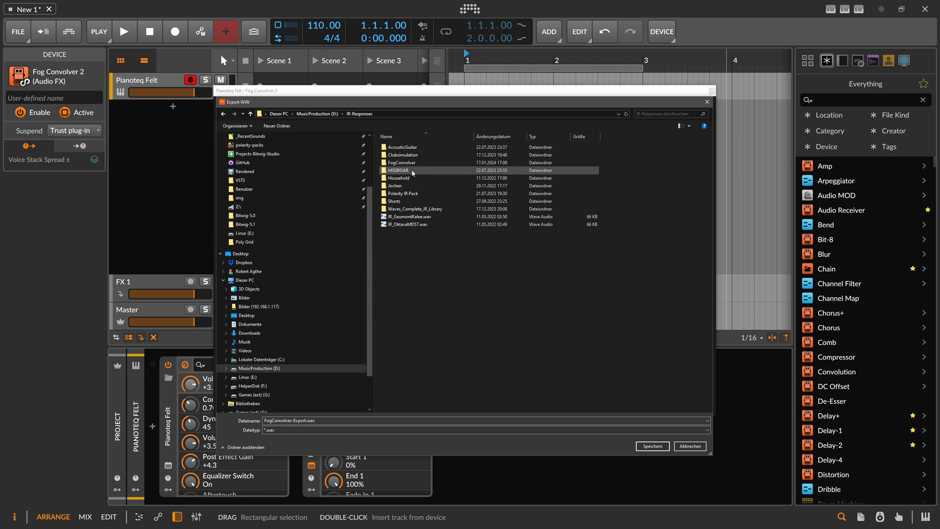
double_click(400, 162)
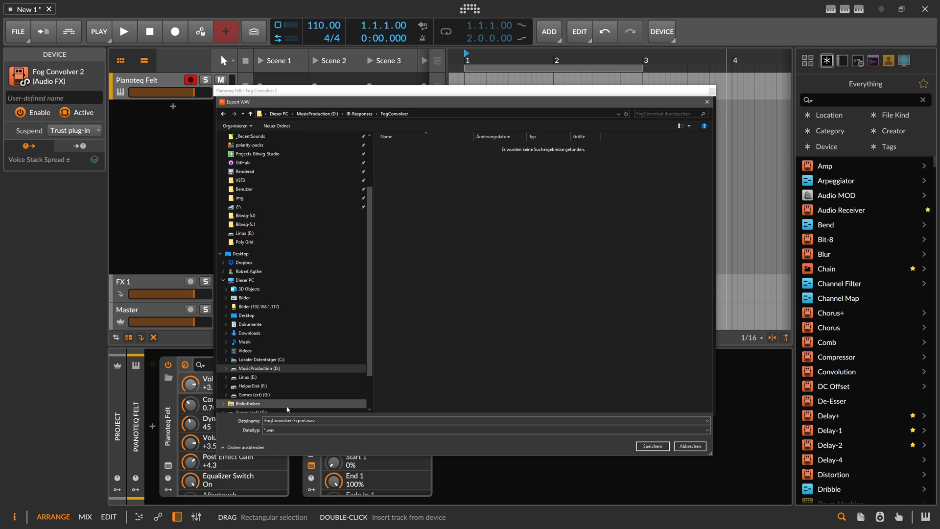
double_click(290, 420)
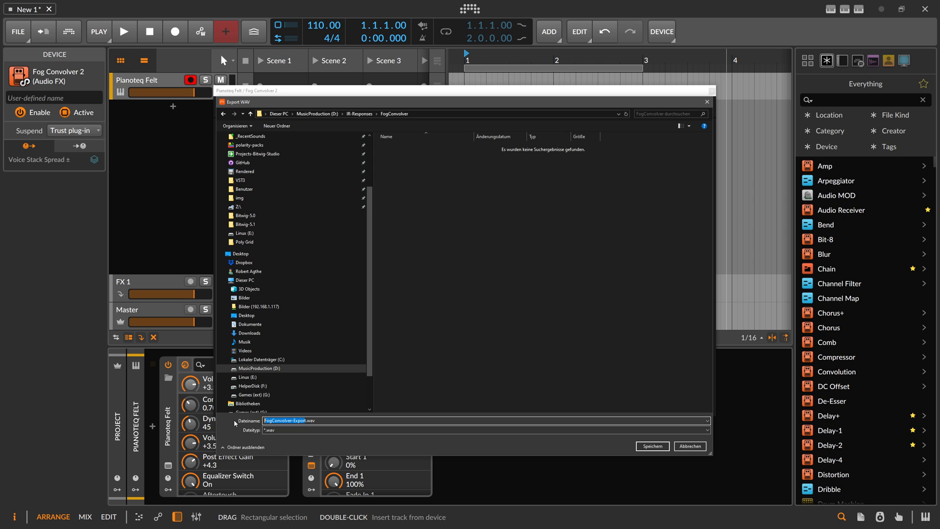
type("St")
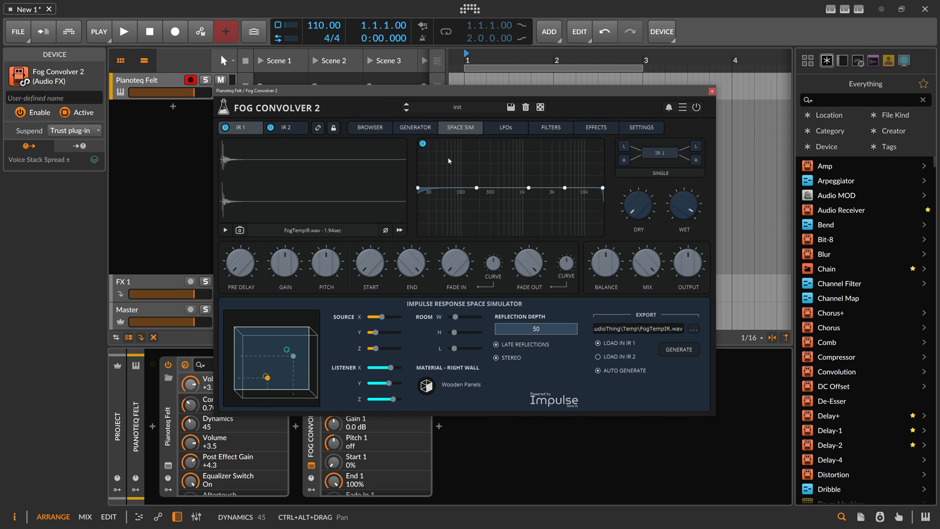
Insert a Convolution reverb after Fog Convolver 2 and load SmallPianoSpace-1.wav into it.
left_click(712, 91)
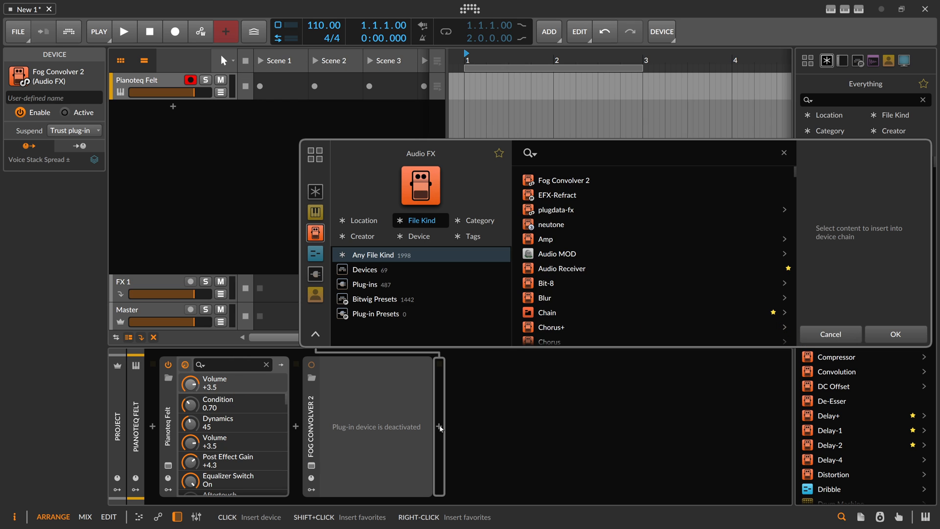
type("convo")
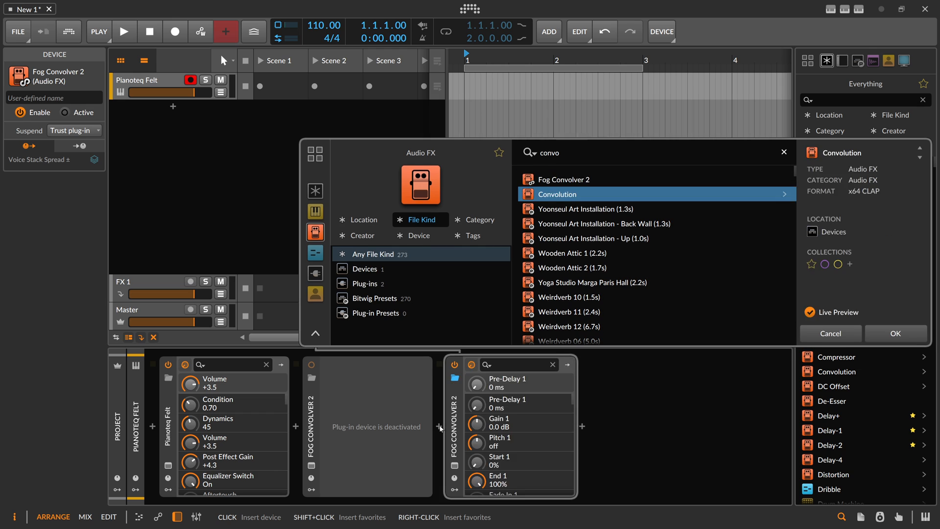
left_click(896, 334)
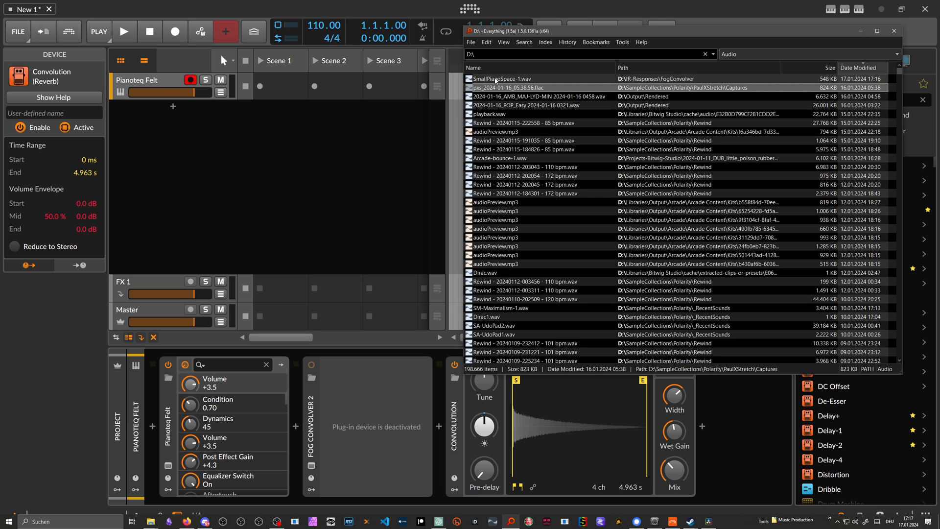
left_click(522, 78)
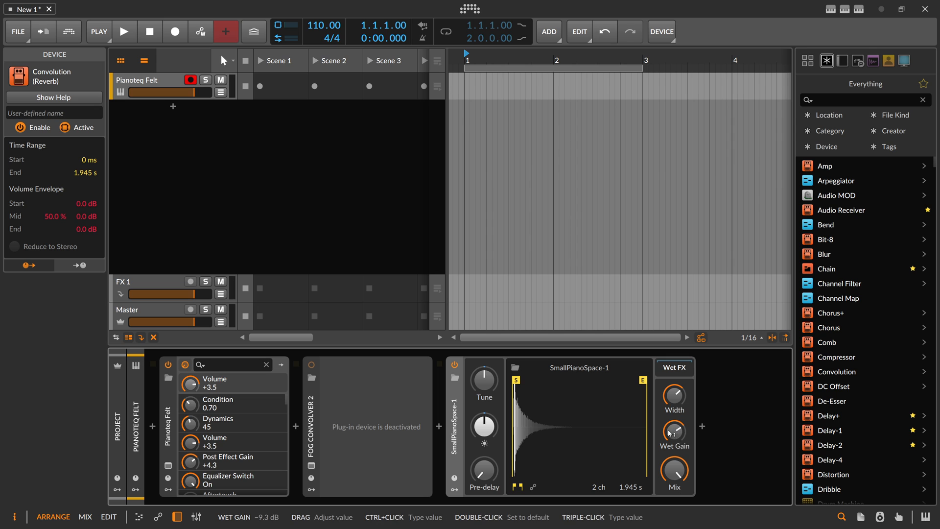
Raise Convolution's wet gain to about -8.3 dB, then reactivate and reopen Fog Convolver 2.
left_click_drag(673, 430, 673, 414)
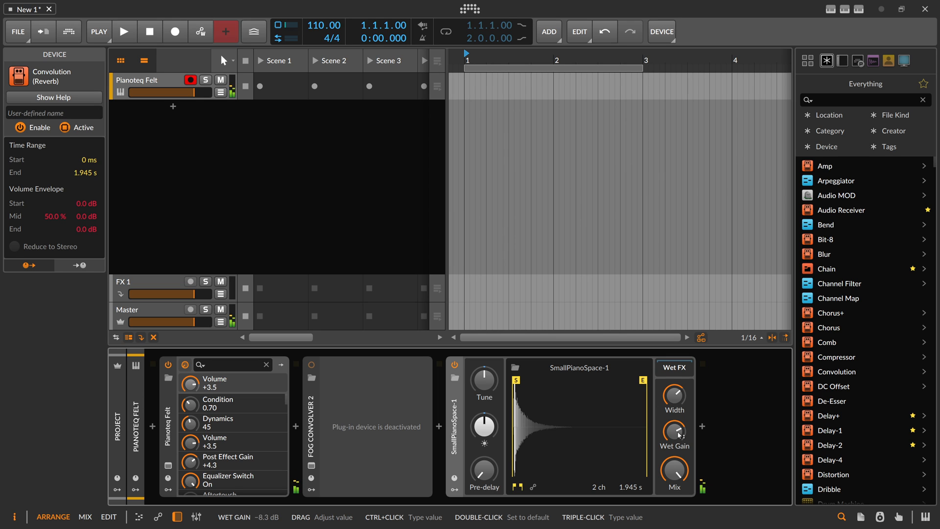
left_click(312, 365)
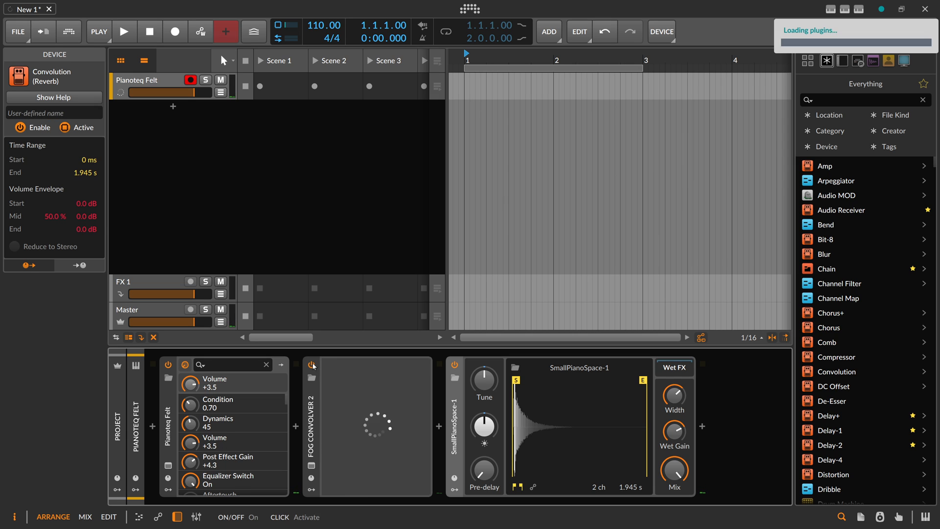
left_click(311, 366)
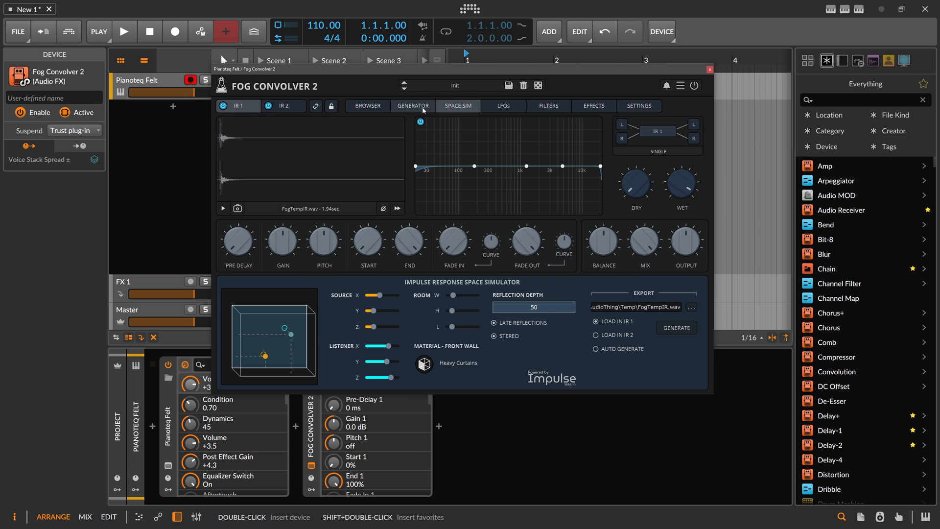
In the Generator, adjust the filter sweep end and lower the bass cut for a 10-second IR.
left_click(412, 105)
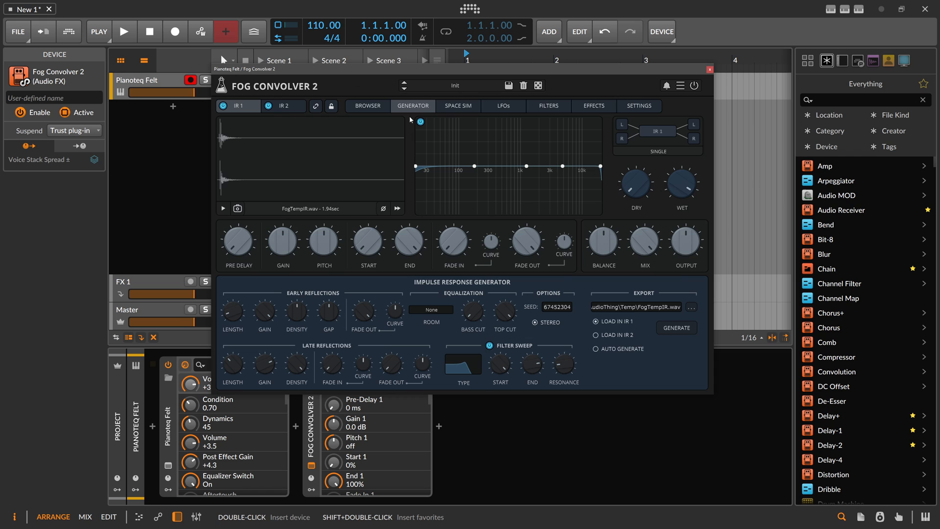
mouse_move(383, 181)
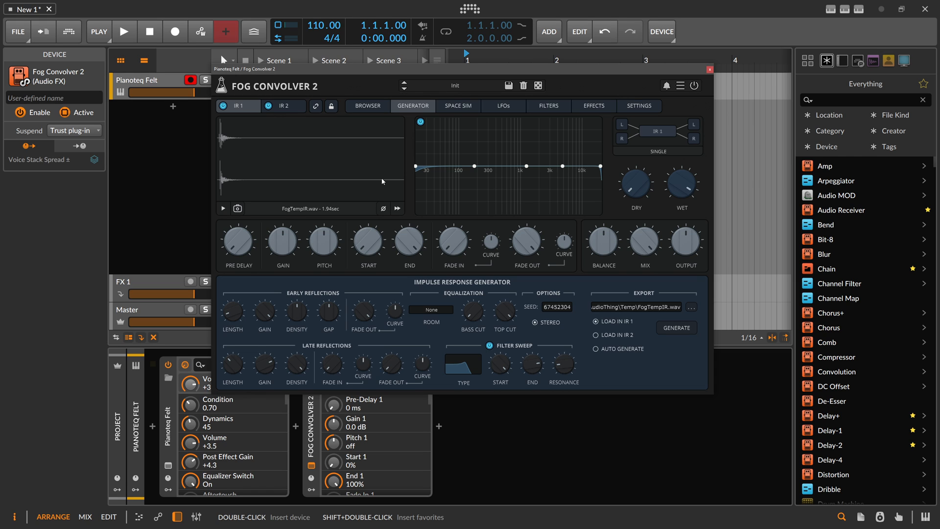
mouse_move(233, 364)
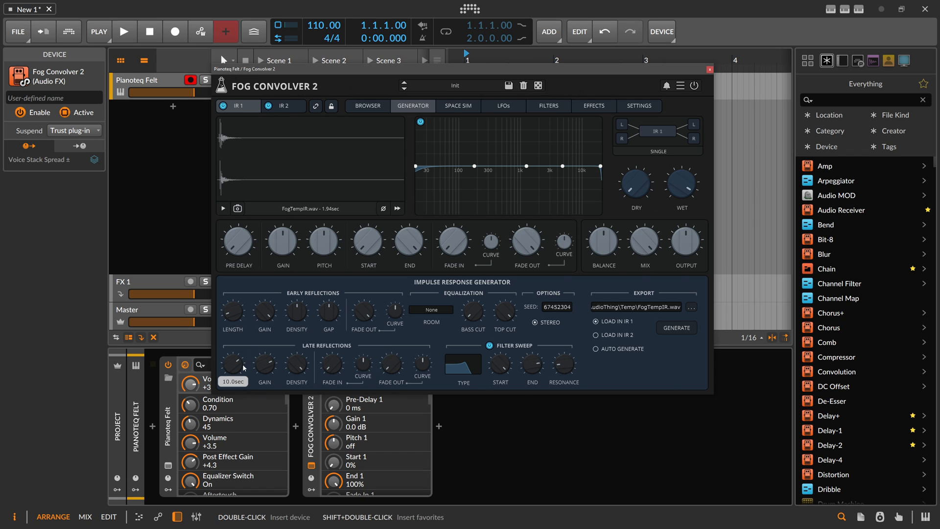
mouse_move(388, 373)
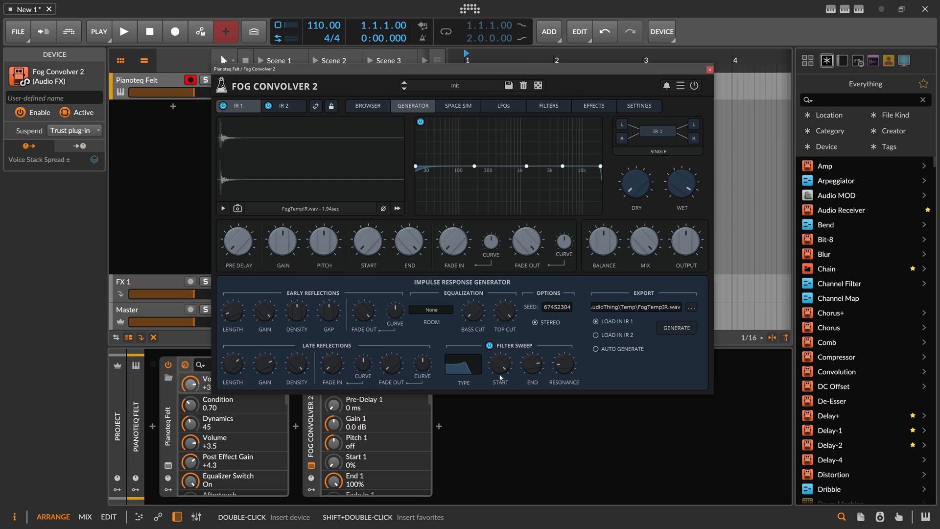
mouse_move(500, 379)
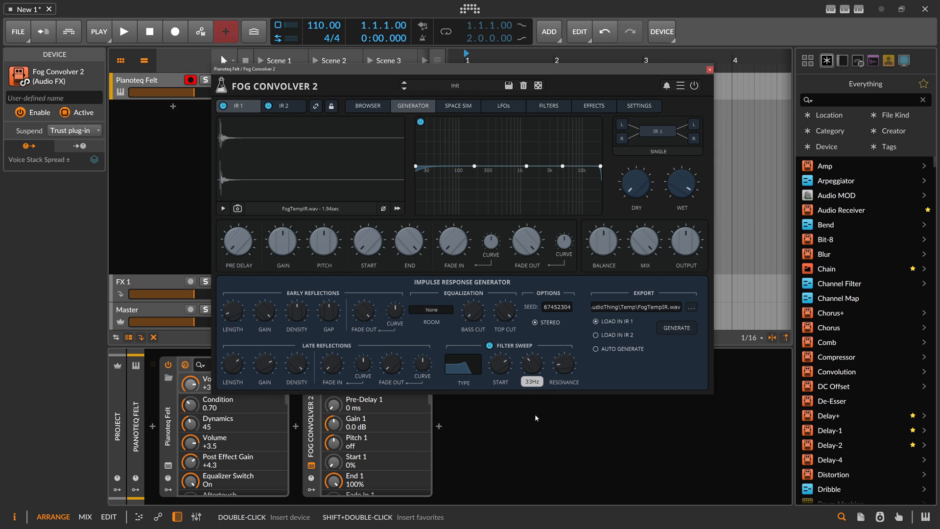
left_click_drag(531, 364, 531, 347)
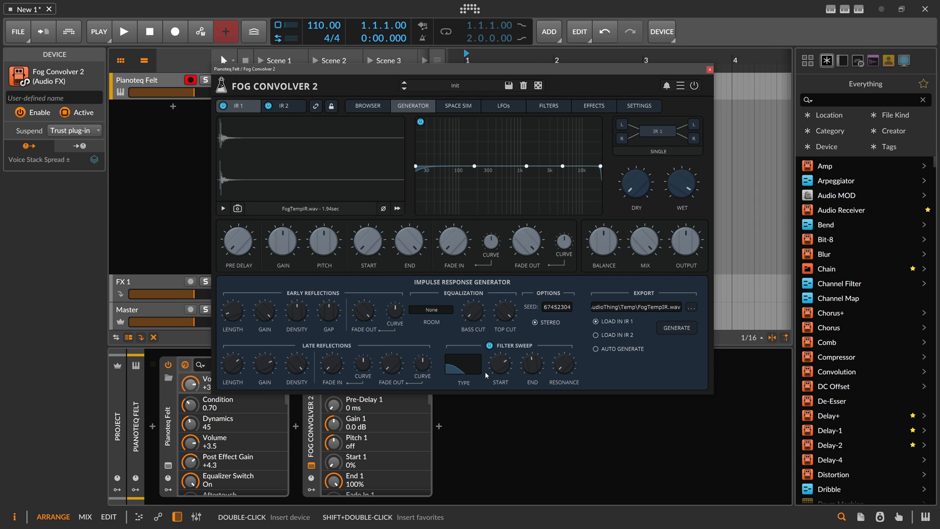
mouse_move(480, 374)
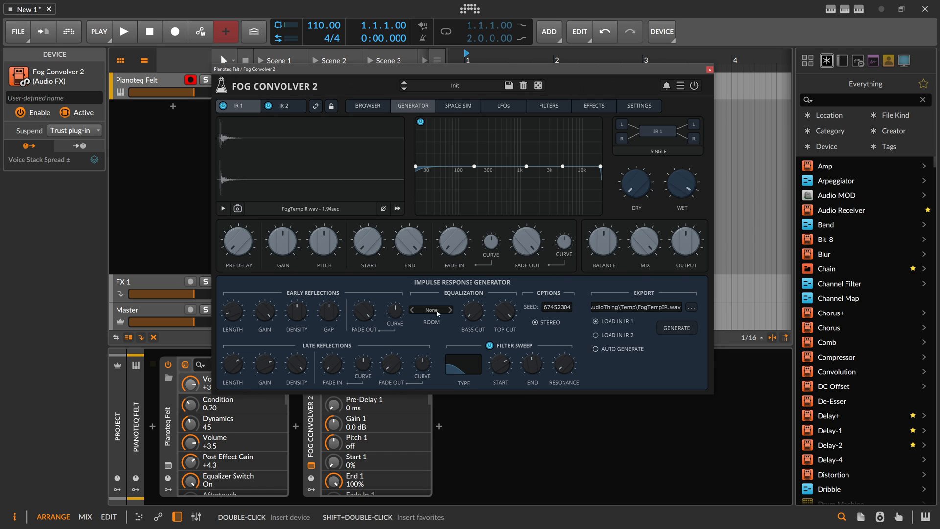
left_click_drag(472, 311, 476, 307)
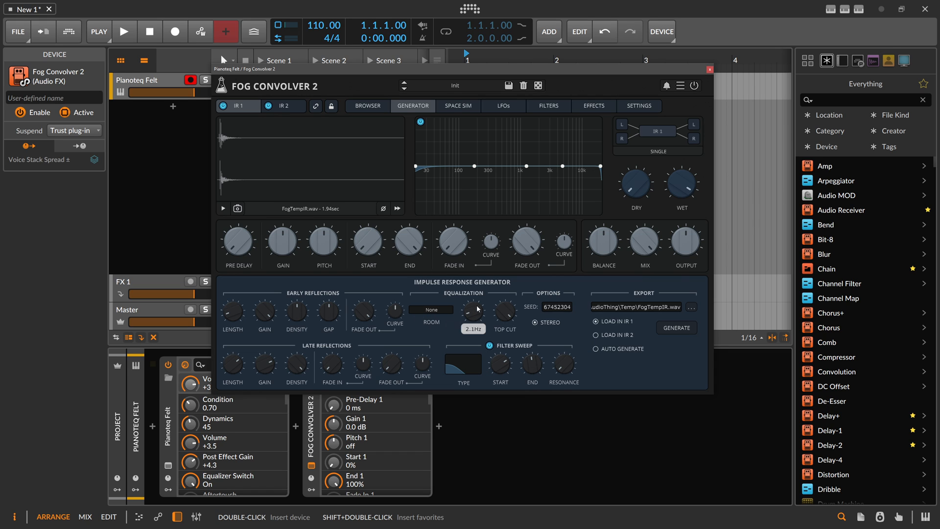
left_click_drag(473, 311, 482, 294)
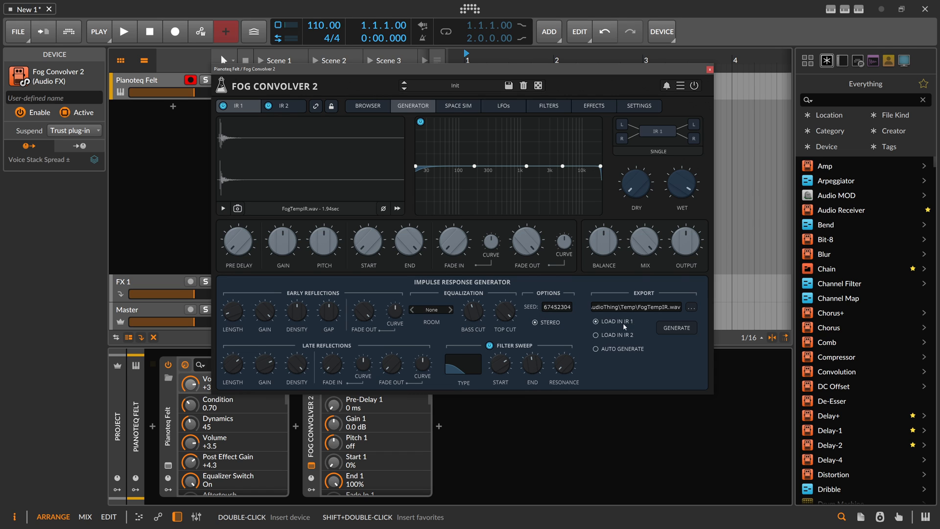
mouse_move(655, 340)
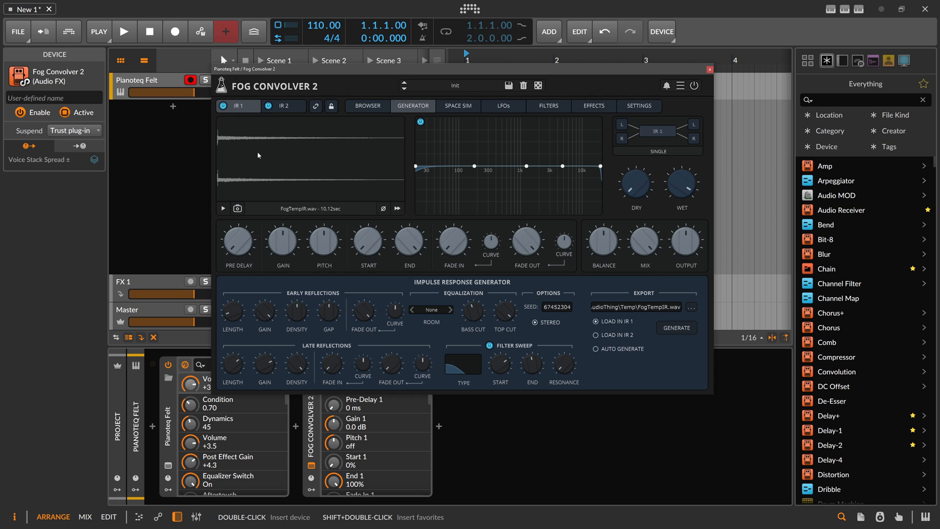
mouse_move(328, 214)
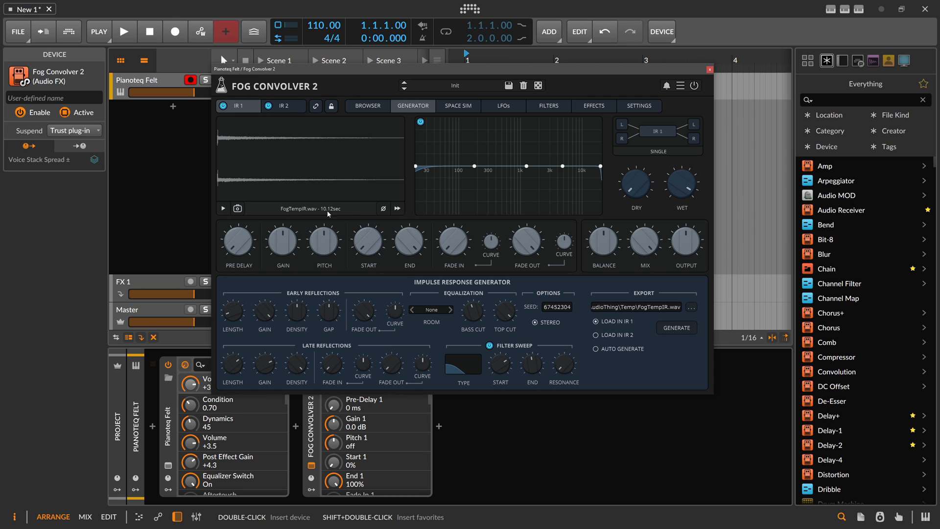
left_click(680, 85)
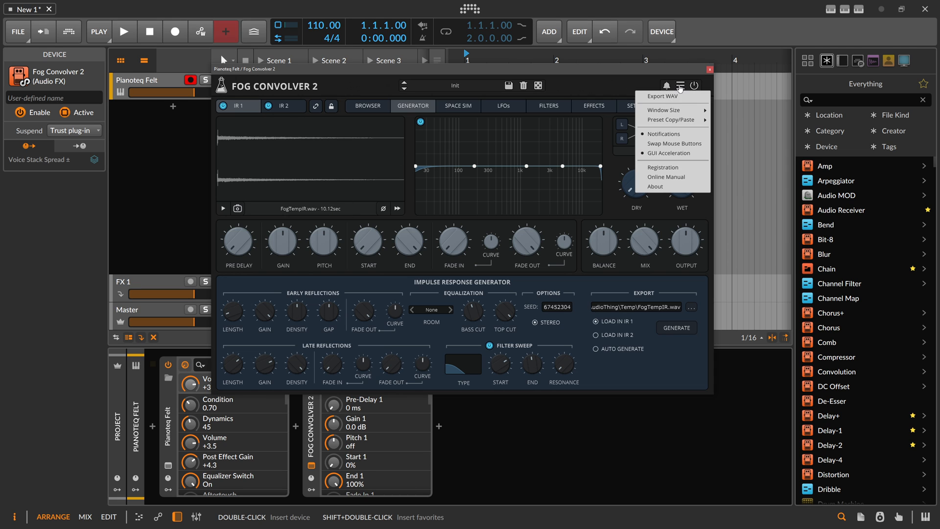
Export the 10.12-second impulse response as LongReverb.wav.
left_click(662, 96)
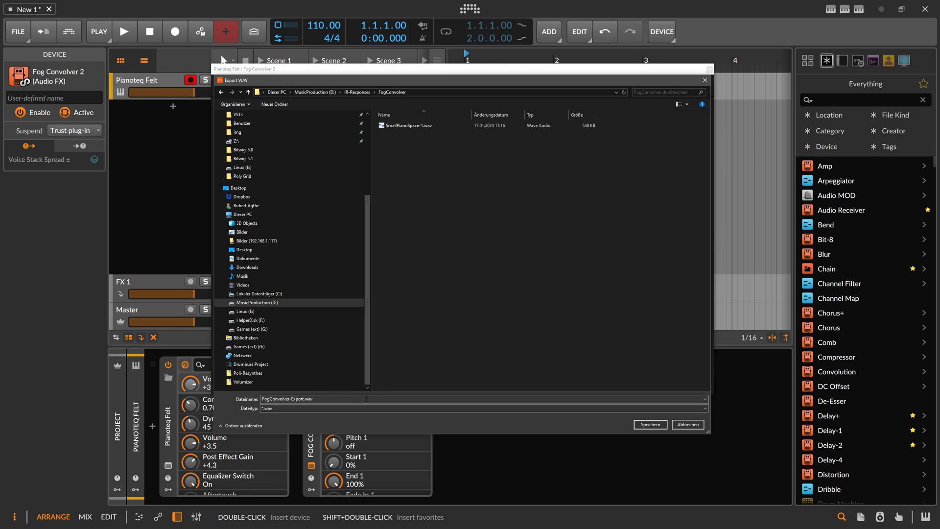
double_click(288, 399)
type("LongReverb")
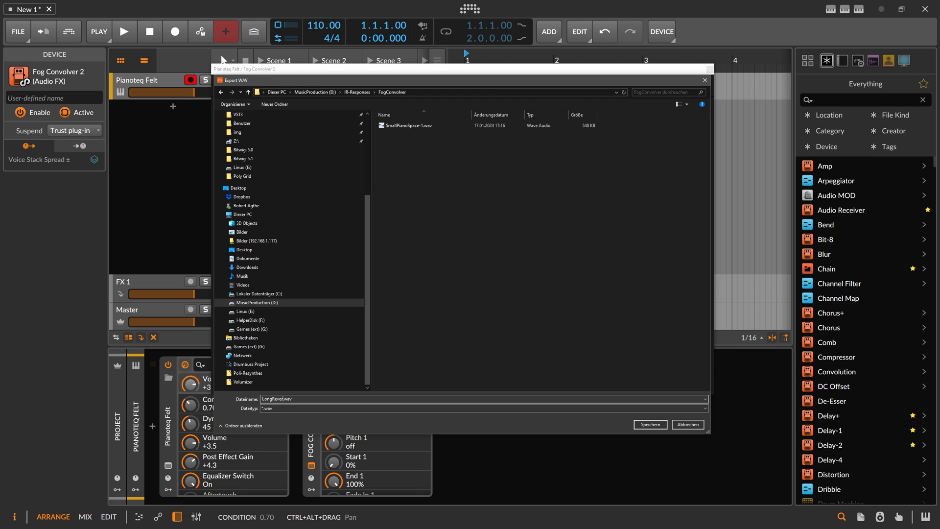
left_click(687, 424)
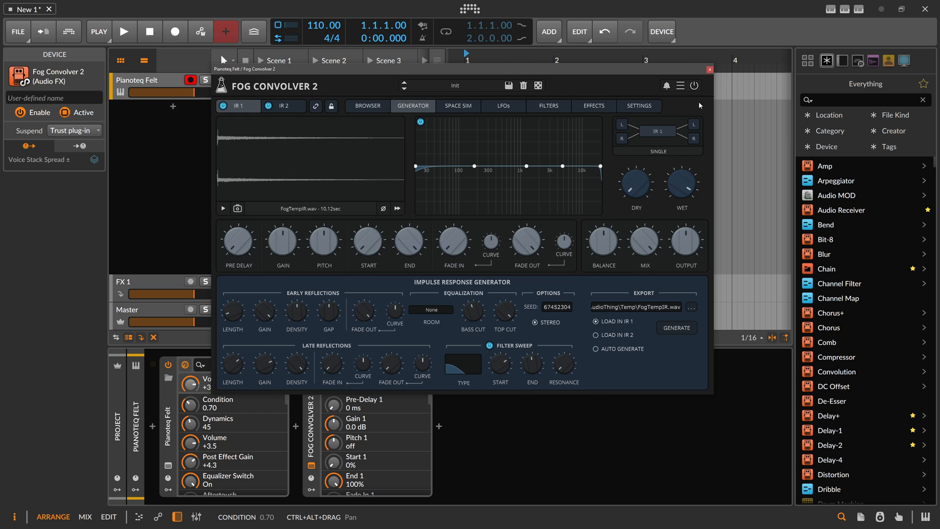
Close the plugin window and insert a Convolution device after Fog Convolver 2.
left_click(710, 69)
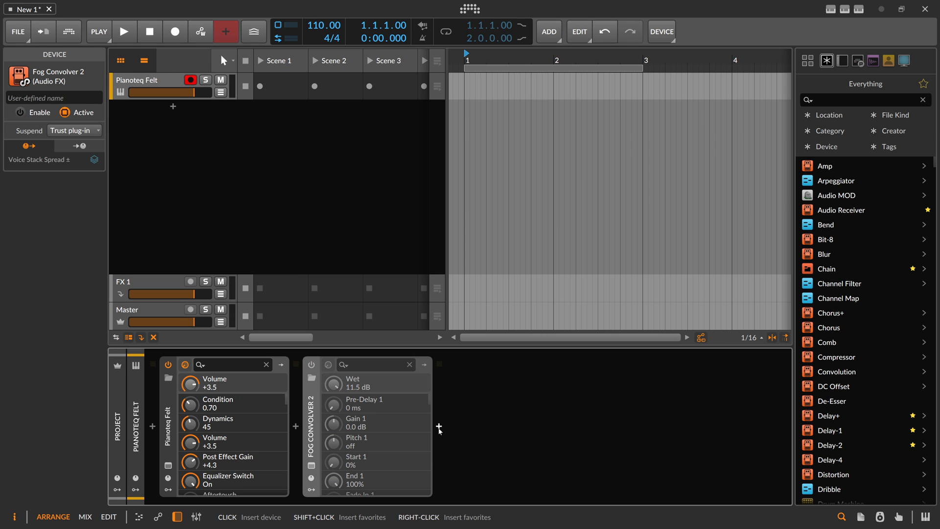
left_click(438, 430)
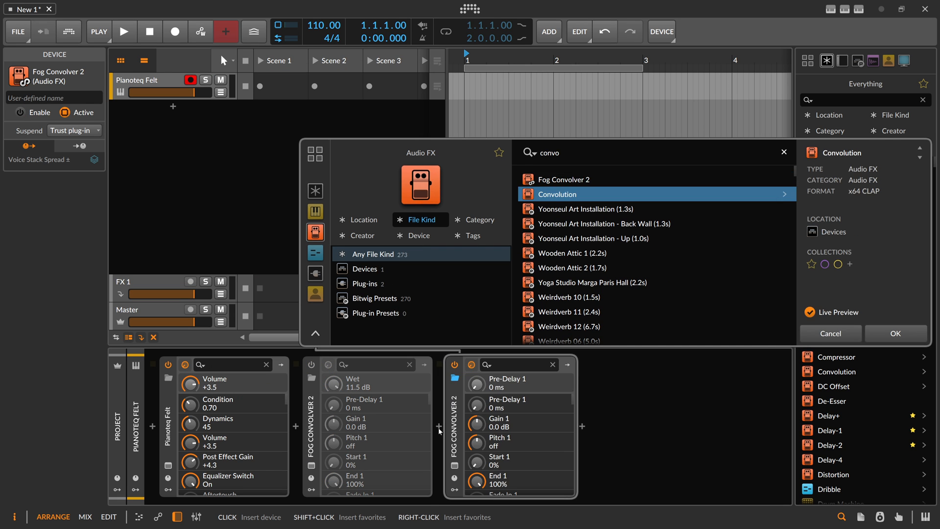
left_click(896, 333)
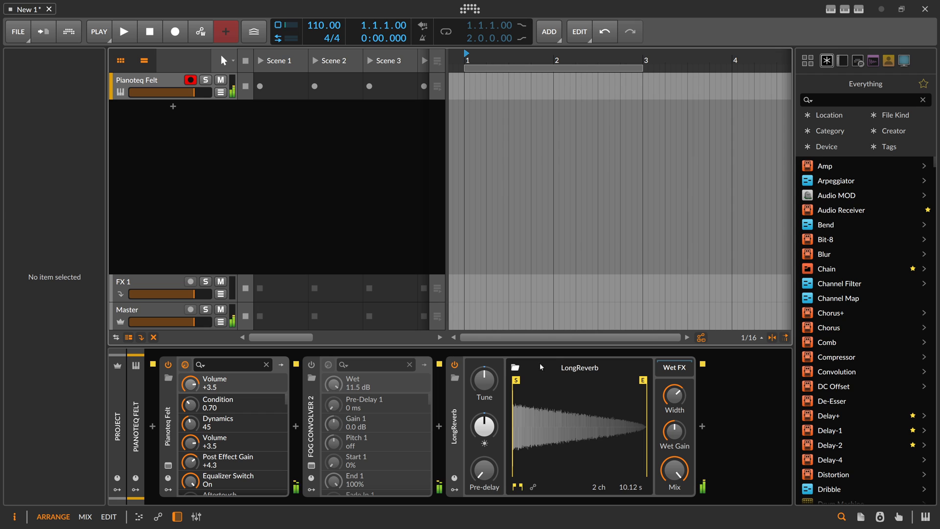
mouse_move(674, 431)
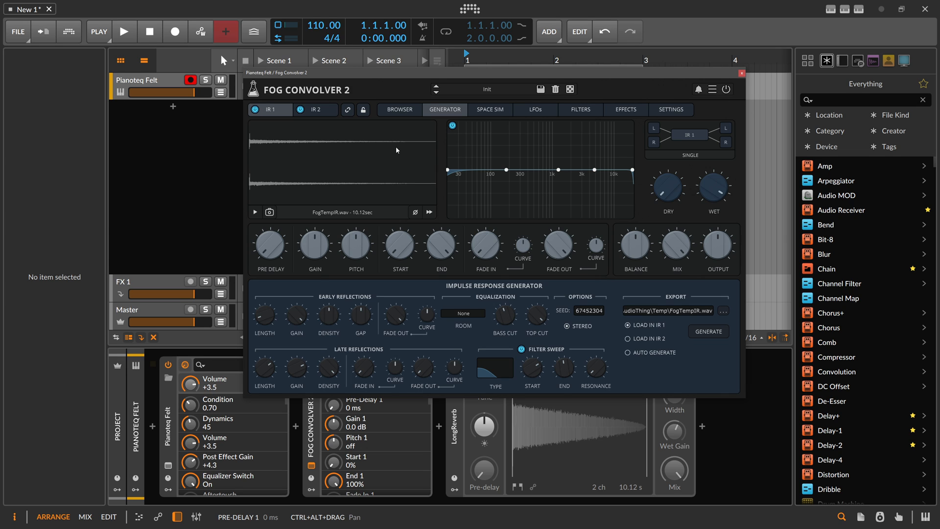
mouse_move(312, 299)
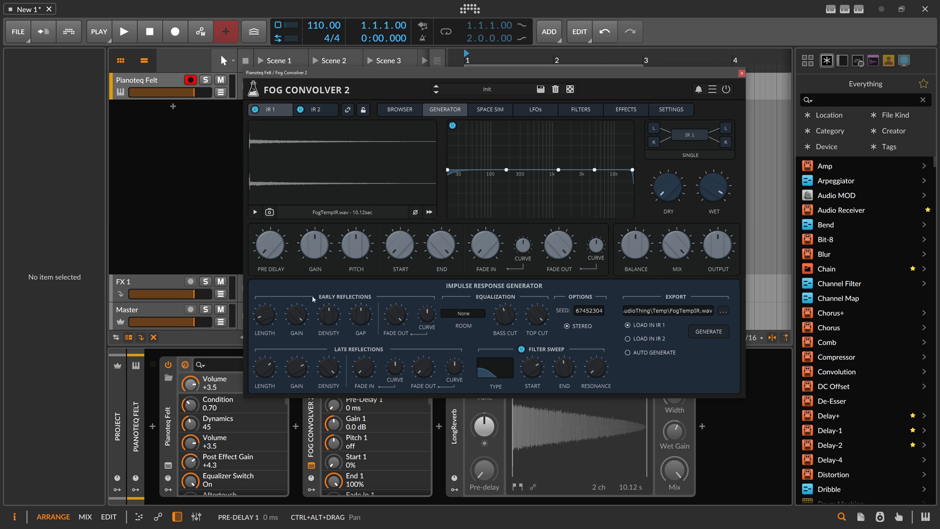
mouse_move(385, 323)
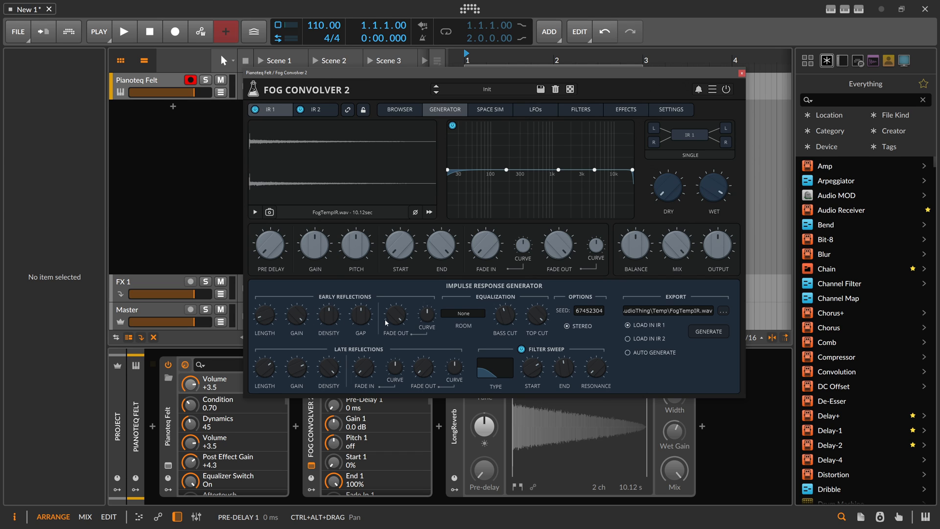
mouse_move(540, 328)
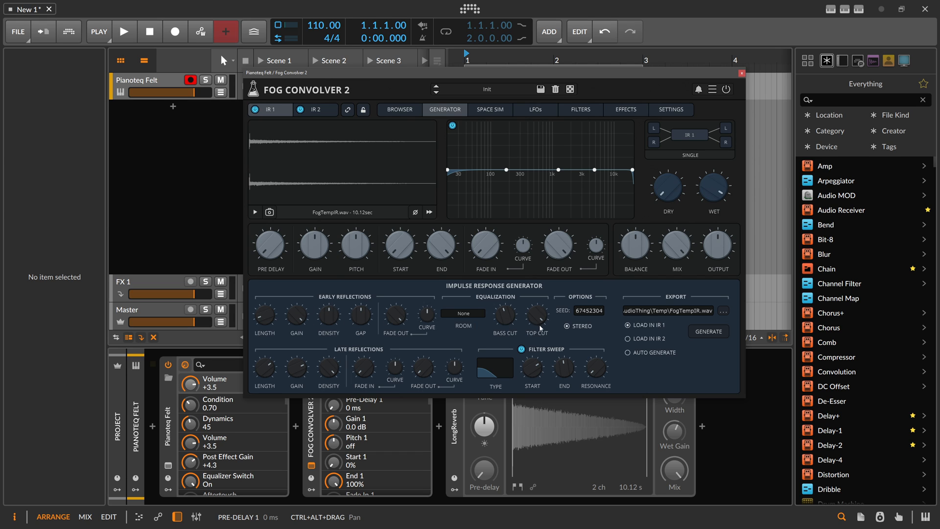
mouse_move(537, 328)
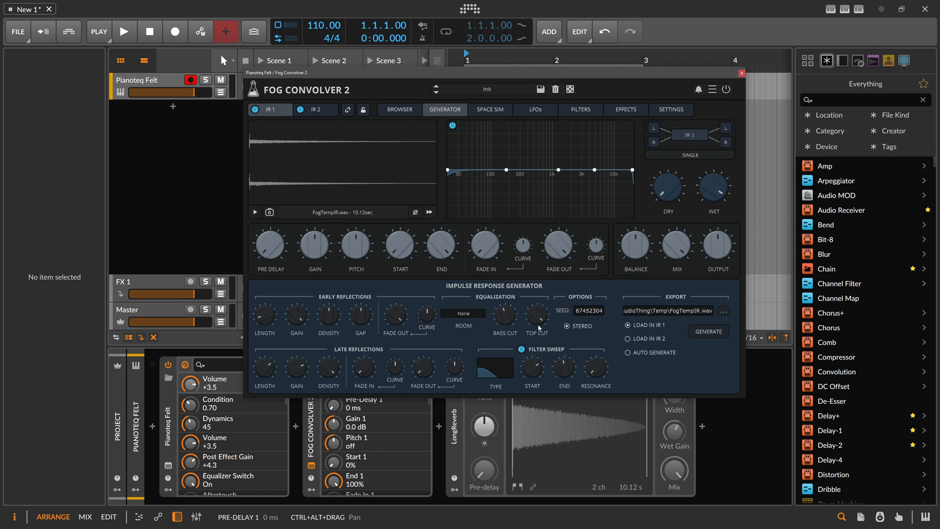
mouse_move(462, 432)
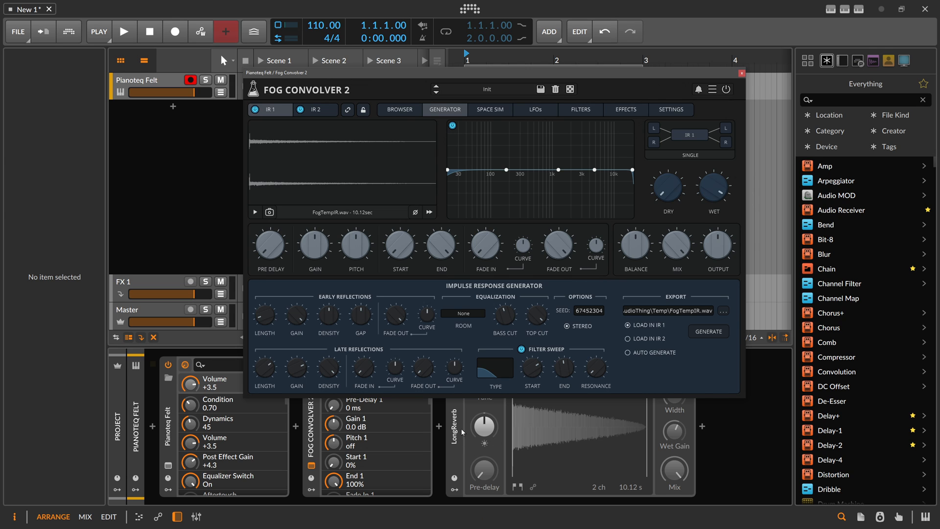
mouse_move(483, 425)
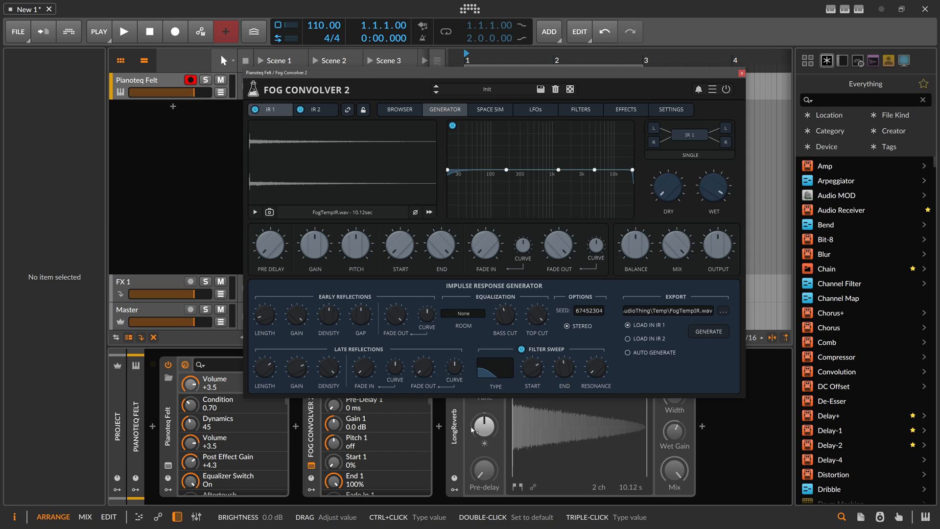
mouse_move(474, 430)
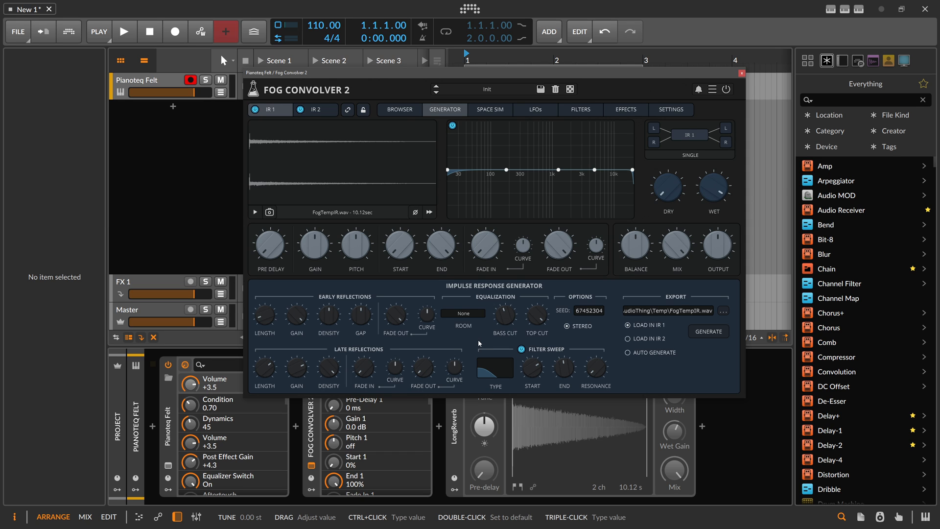
mouse_move(478, 343)
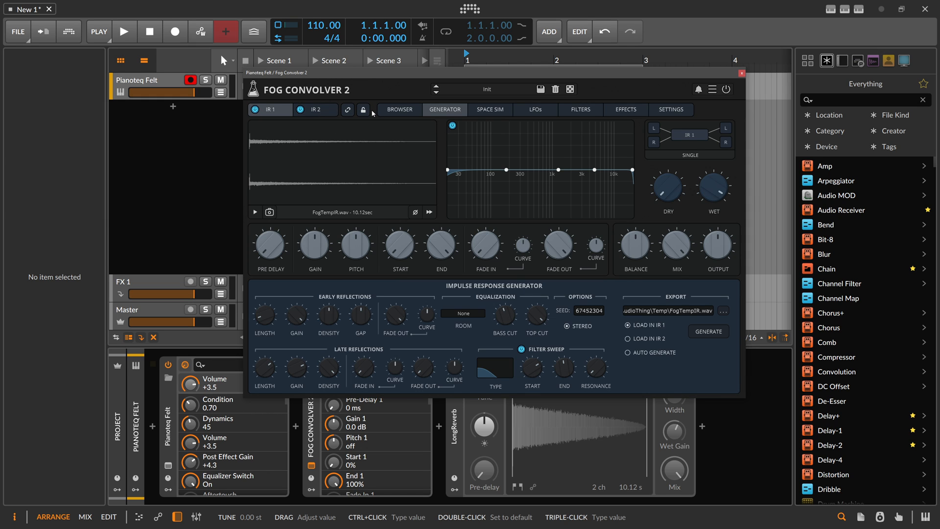
mouse_move(373, 117)
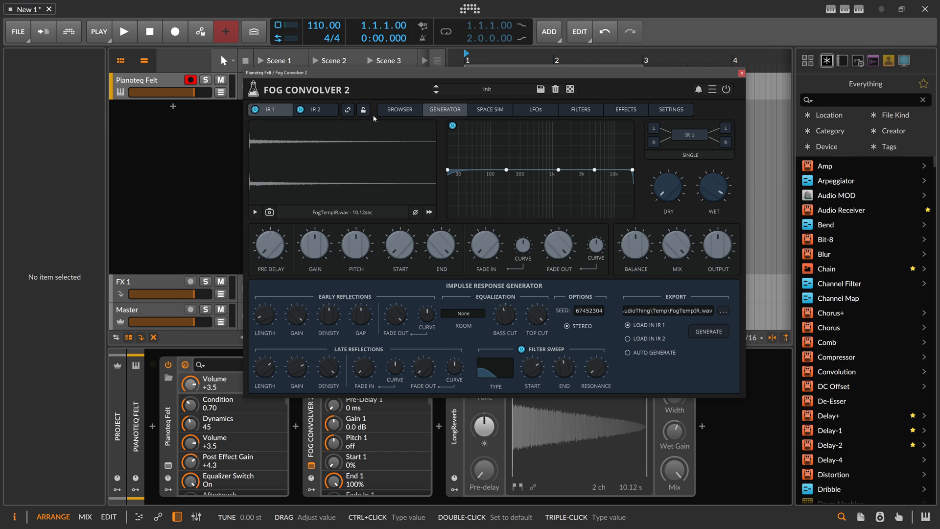
mouse_move(451, 233)
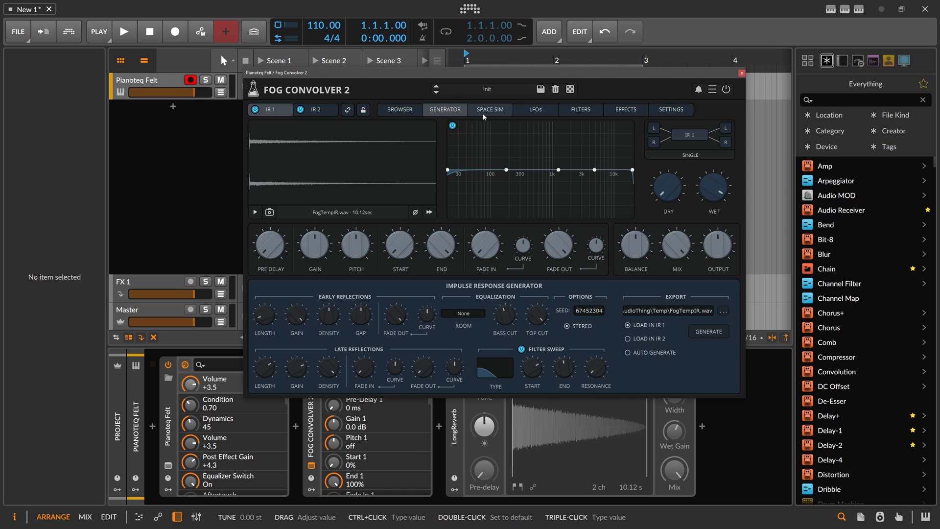
View Fog Convolver 2's Space Sim and Browser pages, then open the device list after it.
left_click(490, 110)
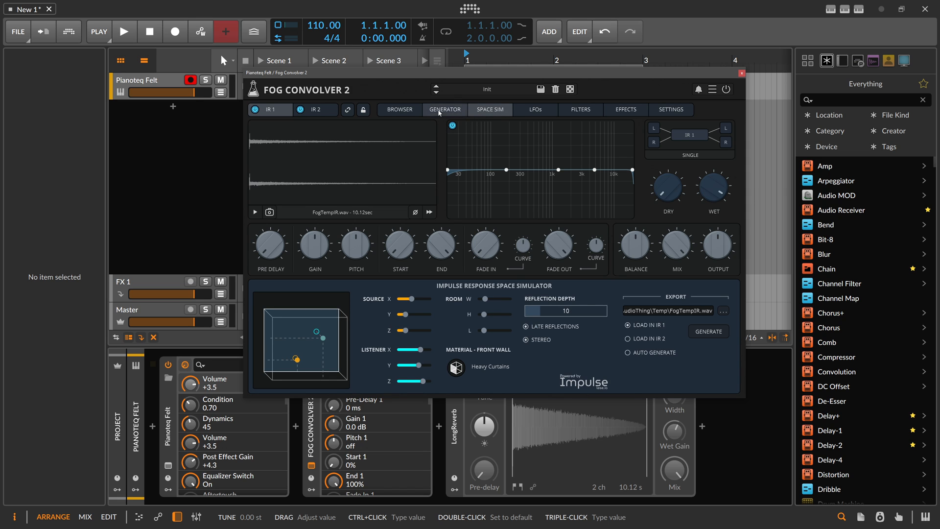
left_click(400, 109)
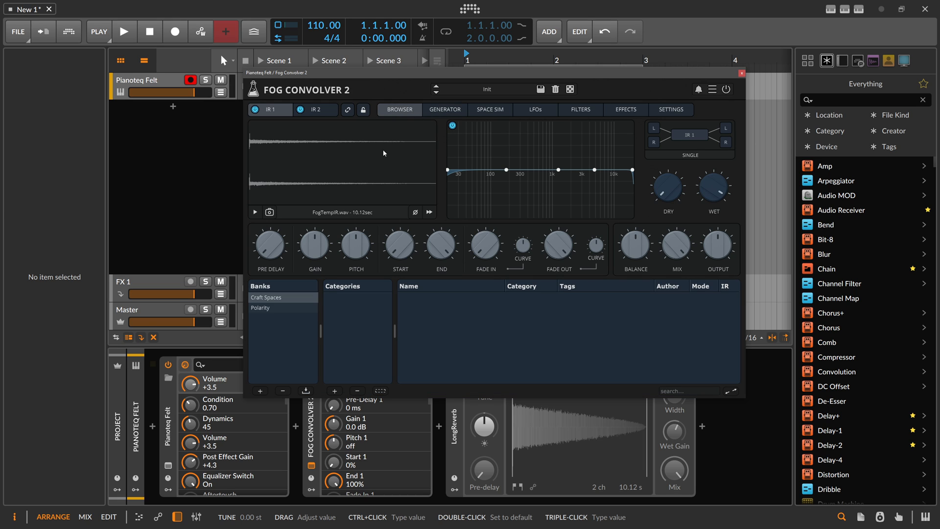
left_click(259, 307)
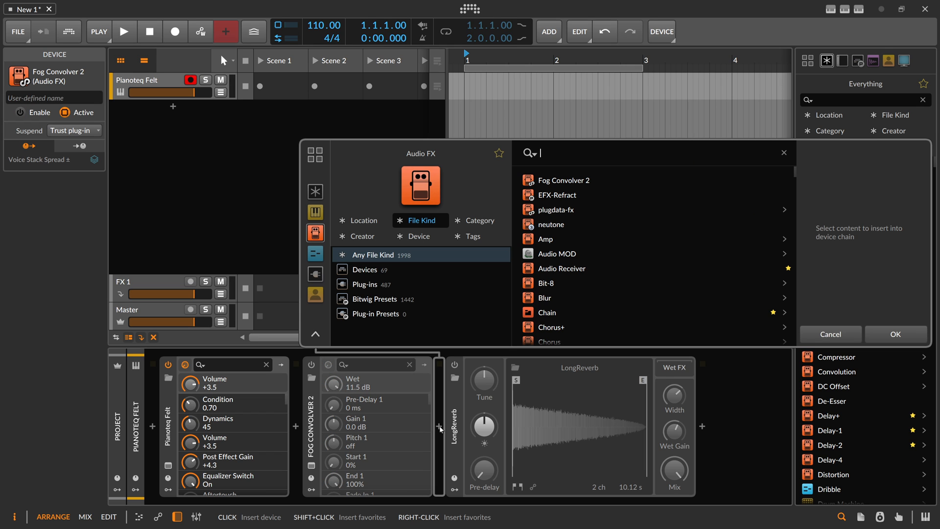
Search 'eigen', insert Eigen in demo mode and move its window higher.
type("eigd")
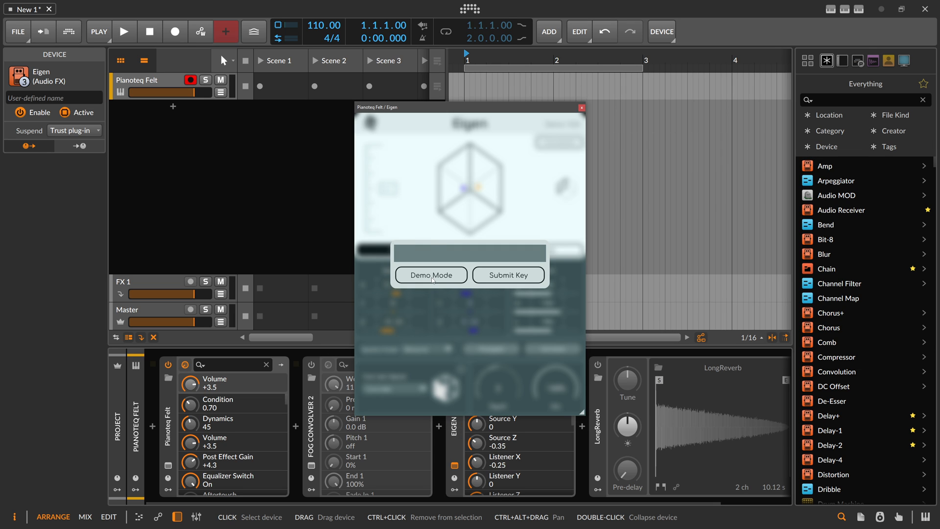
left_click(431, 275)
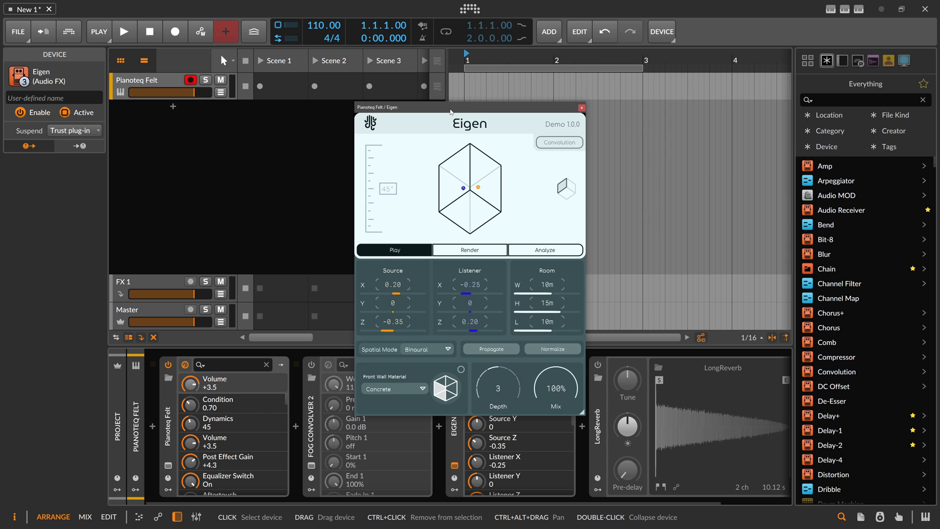
left_click_drag(470, 107, 469, 82)
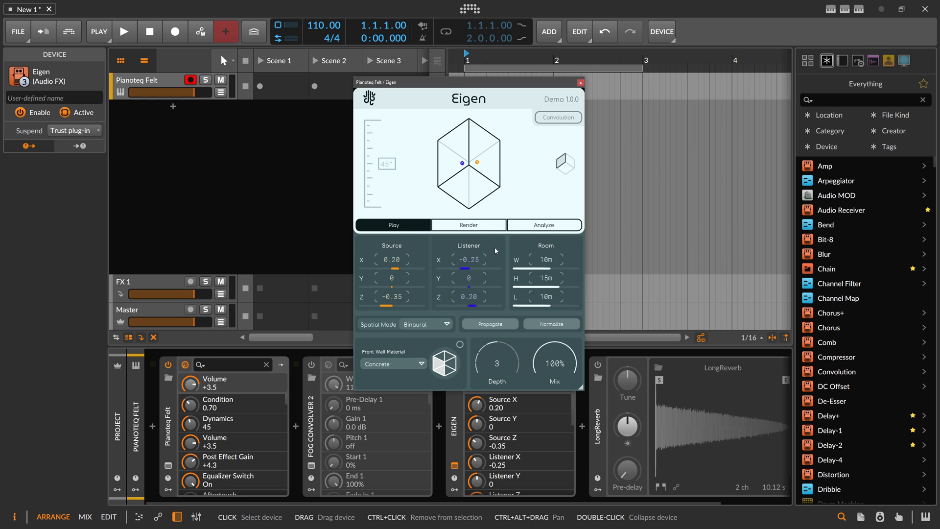
Browse Eigen's Render and Analyze pages, return to Play, and close the window.
left_click(468, 224)
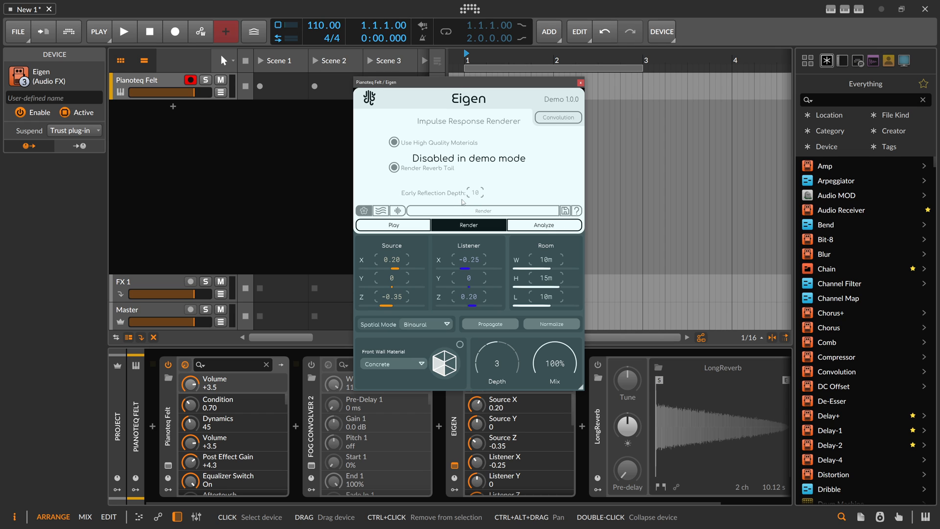
left_click(542, 225)
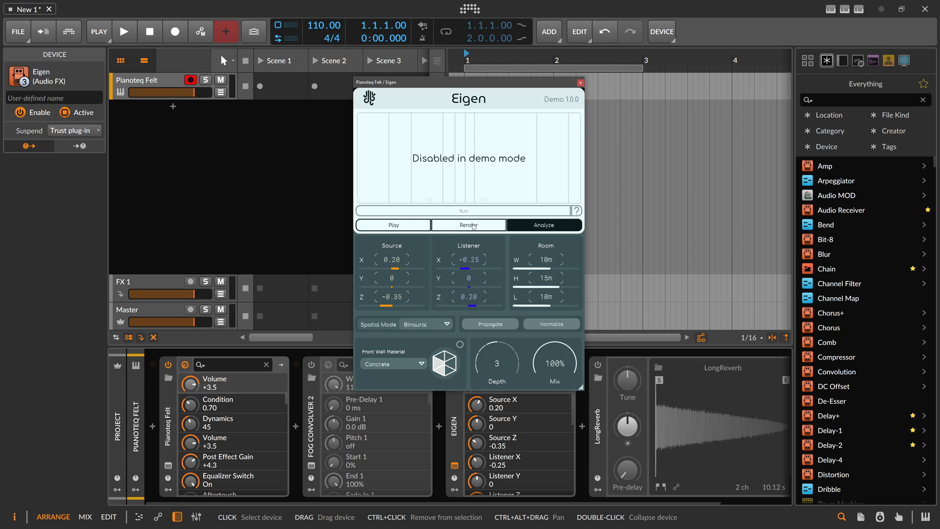
left_click(392, 224)
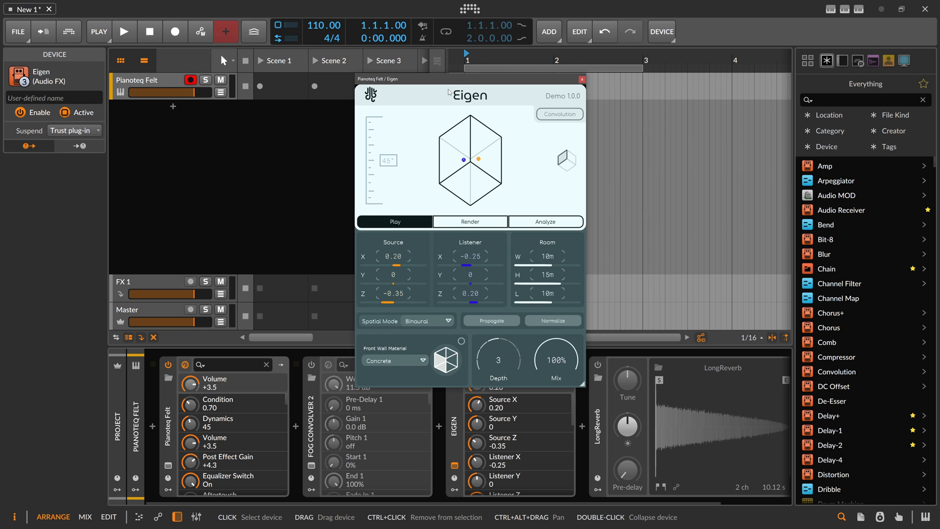
left_click(580, 78)
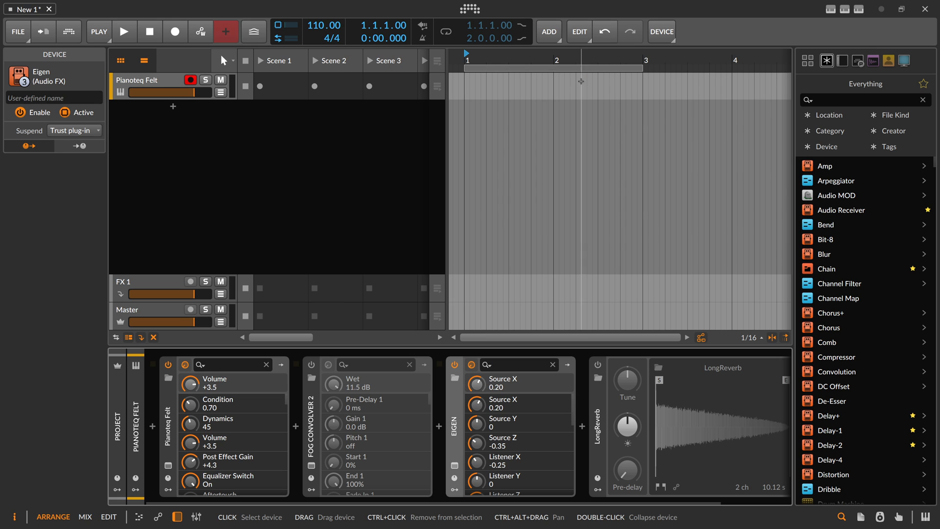